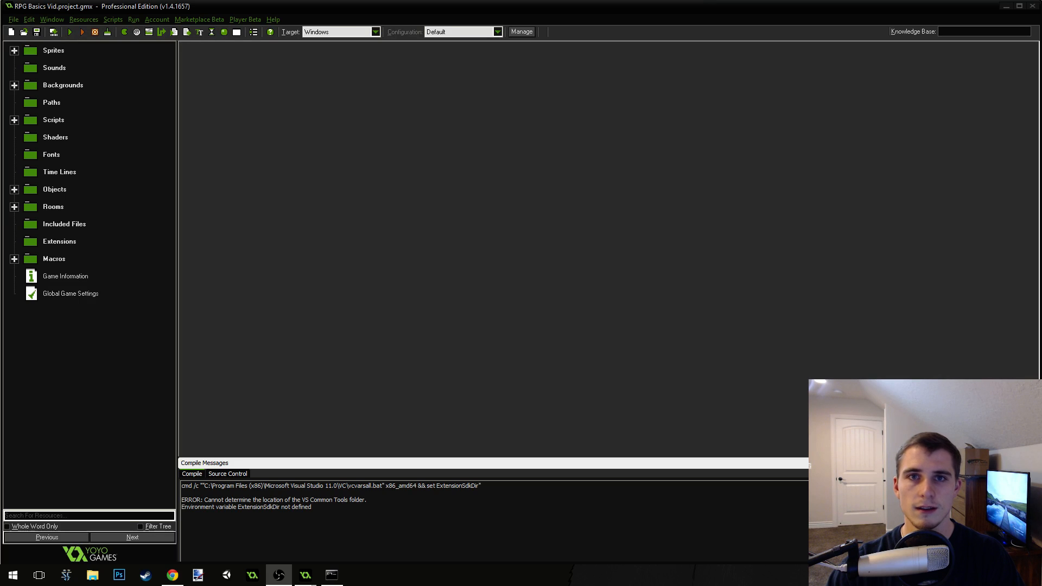
mouse_move(278, 263)
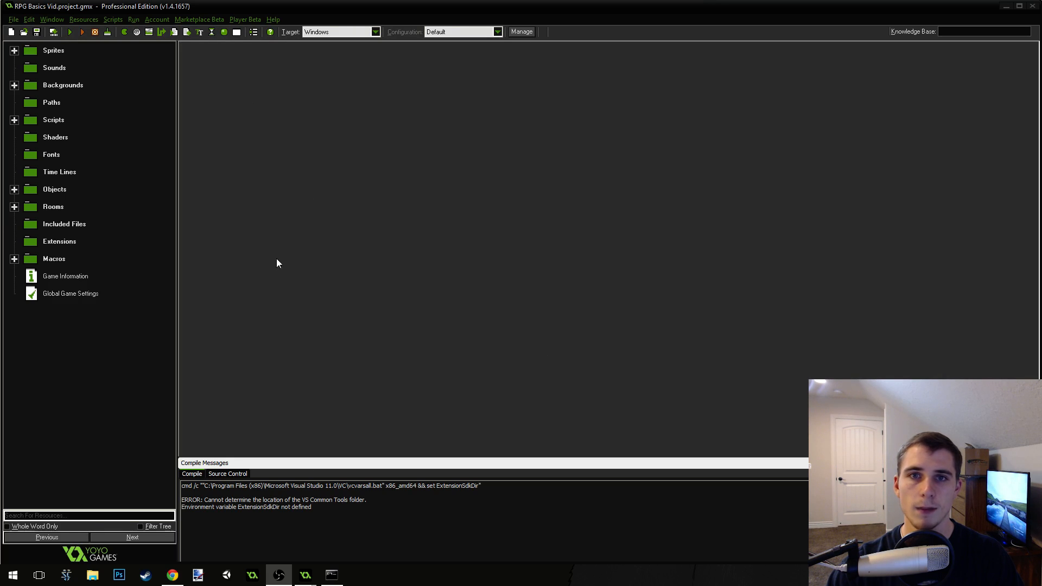
mouse_move(334, 256)
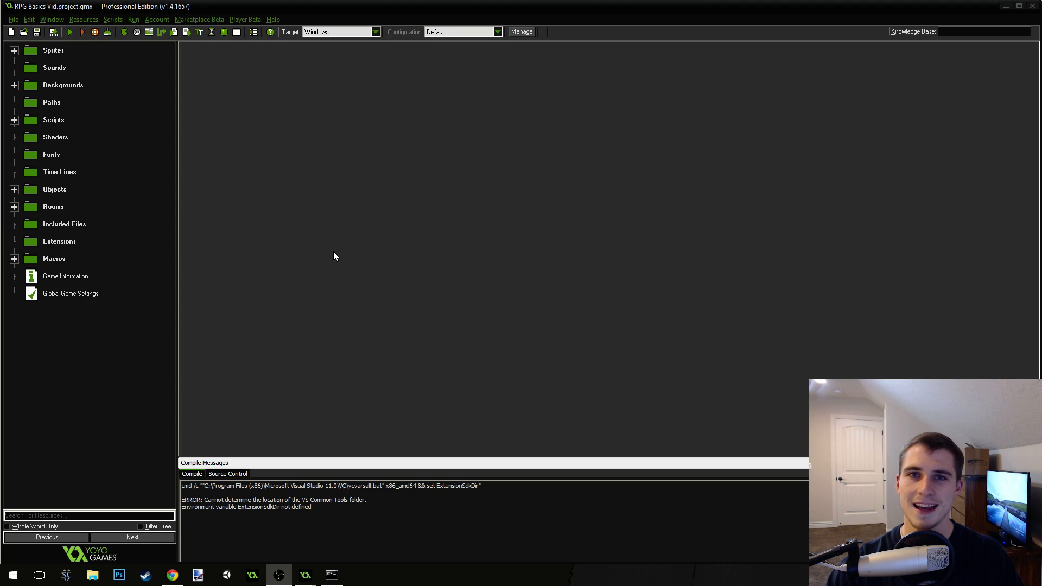
mouse_move(279, 222)
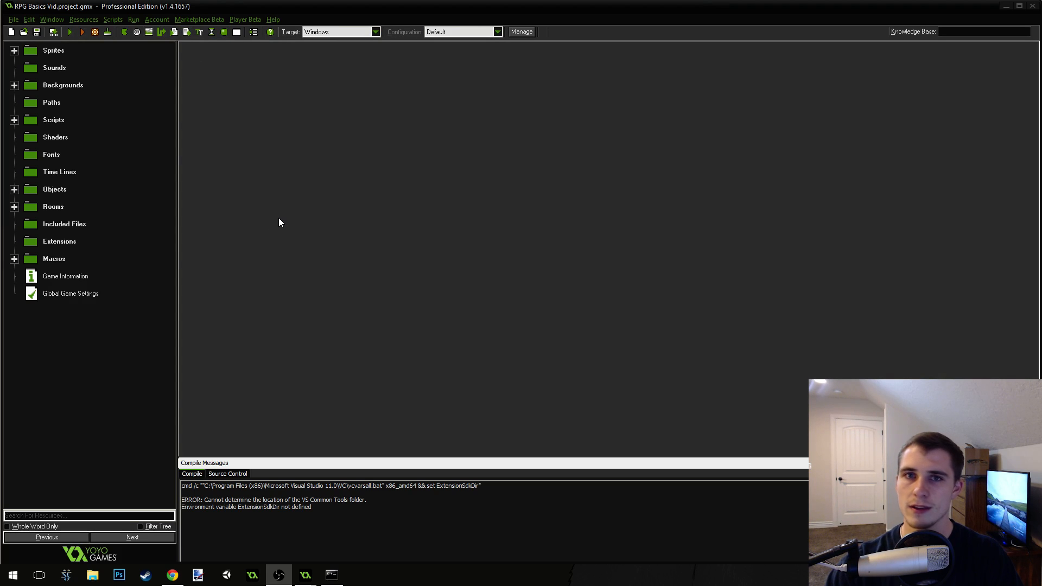
mouse_move(509, 201)
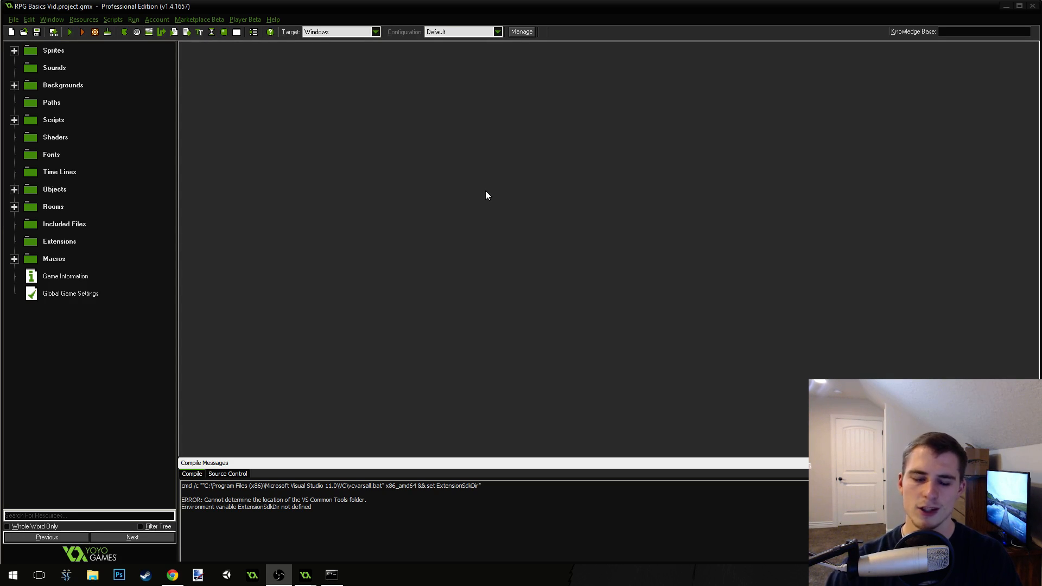
mouse_move(511, 197)
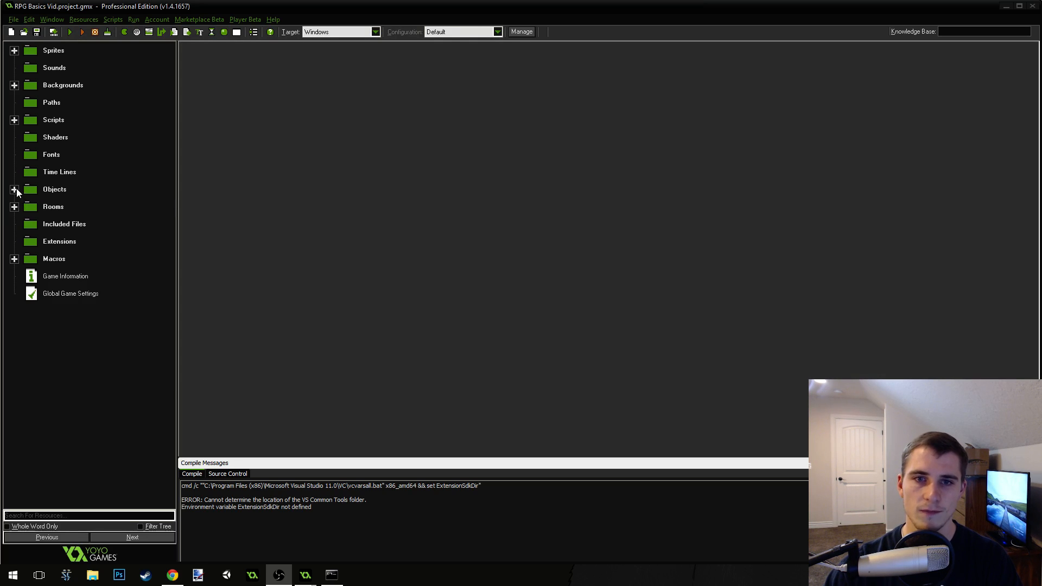
Step: Expand the Objects folder, test-run the RPG Basics game, and close its window
left_click(15, 189)
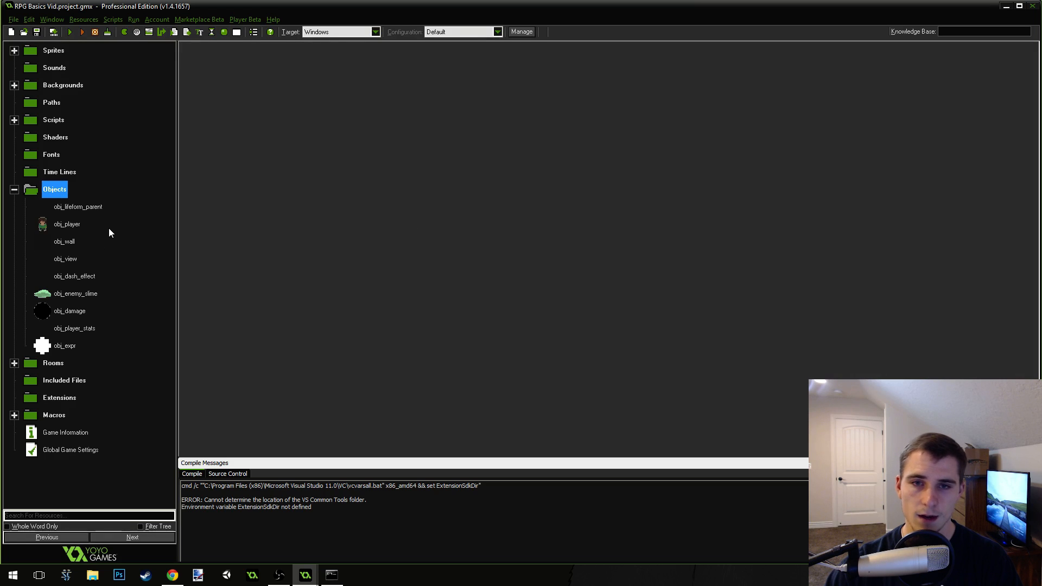
mouse_move(89, 171)
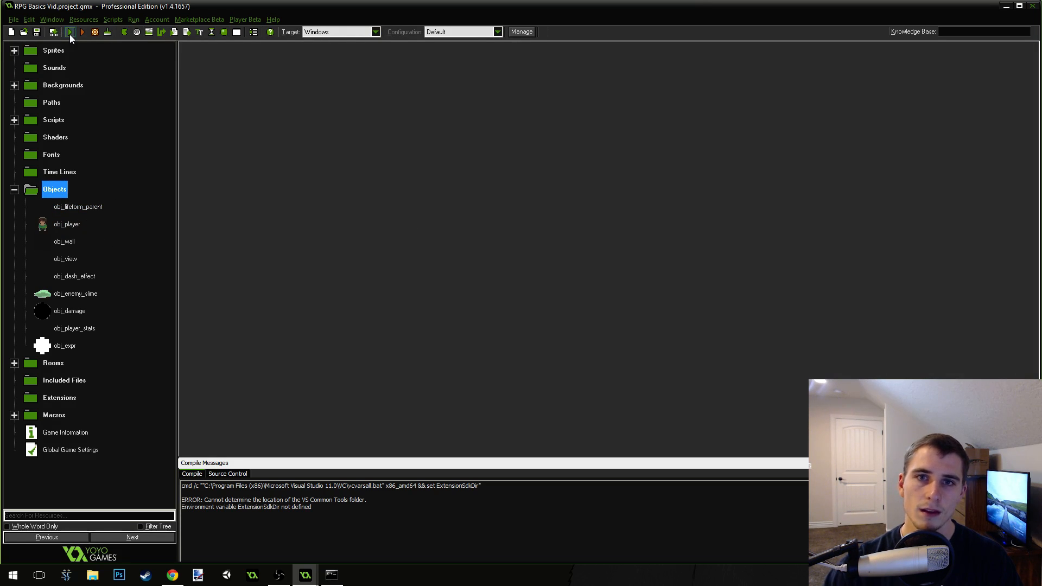
left_click(70, 32)
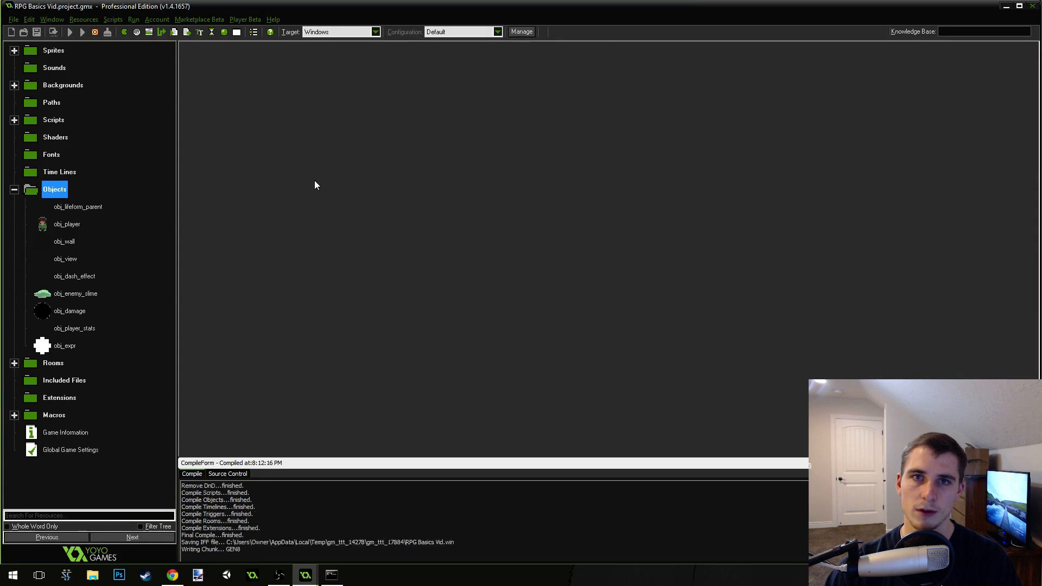
left_click(70, 32)
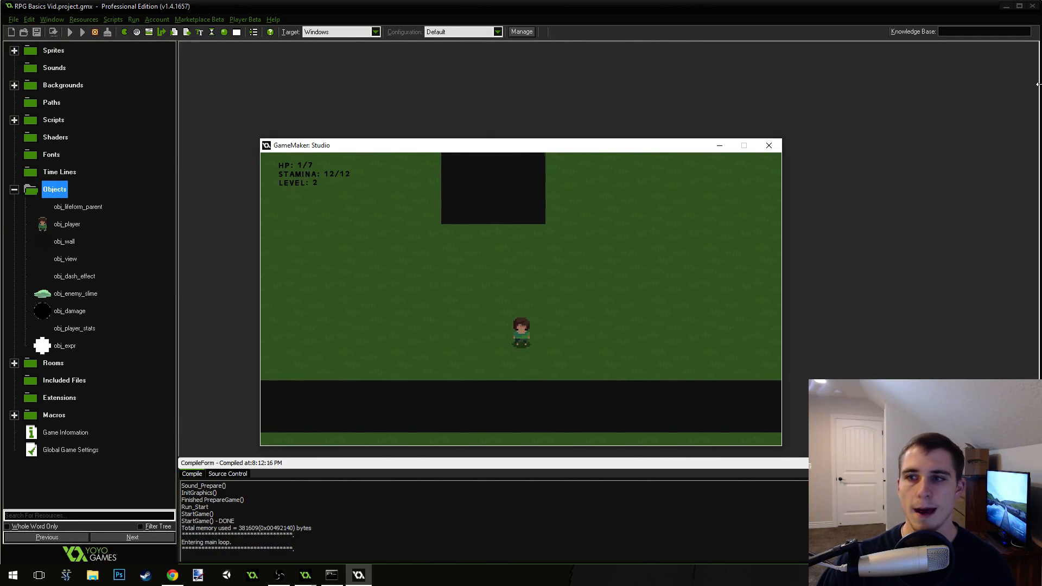
left_click(769, 145)
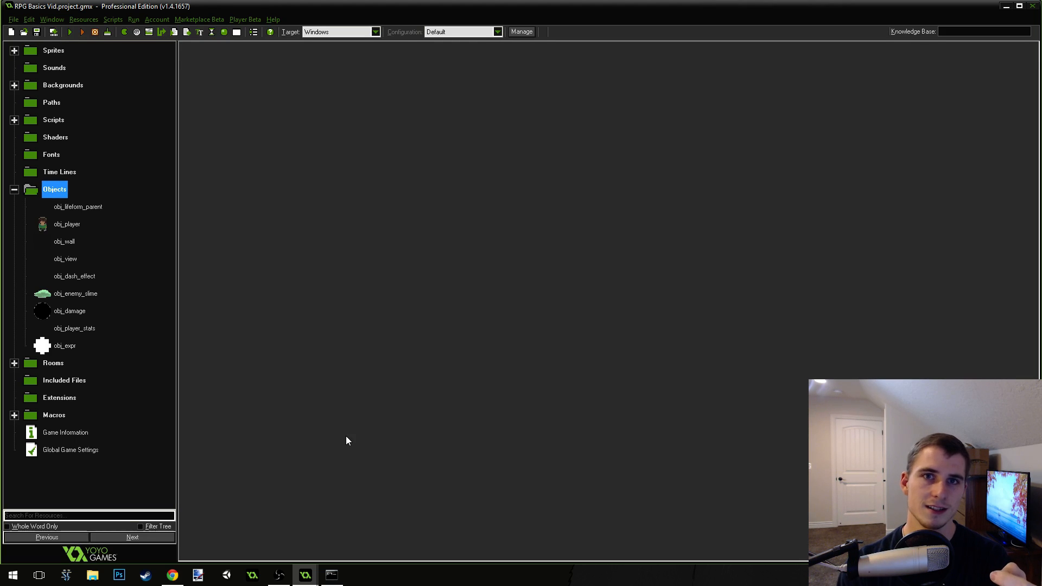
Step: Open obj_damage's obj_lifeform_parent collision event and its Damage all lifeforms code
left_click(74, 328)
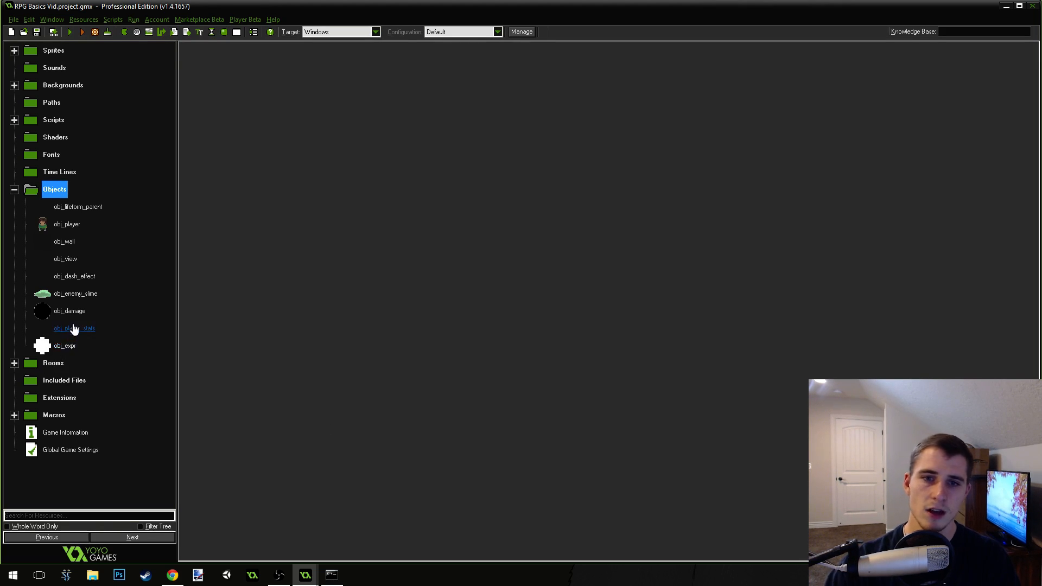
double_click(69, 310)
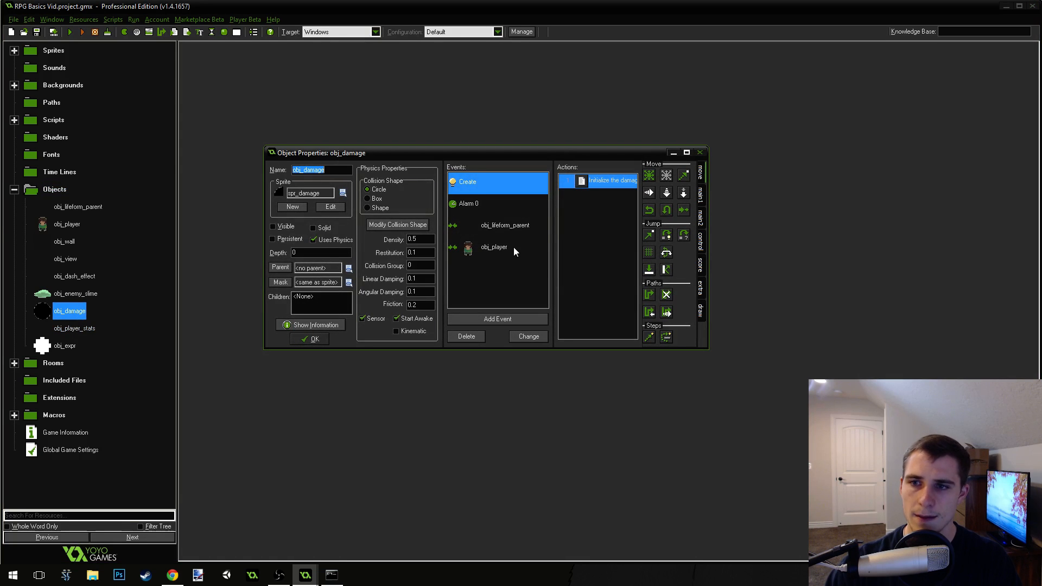
left_click(506, 224)
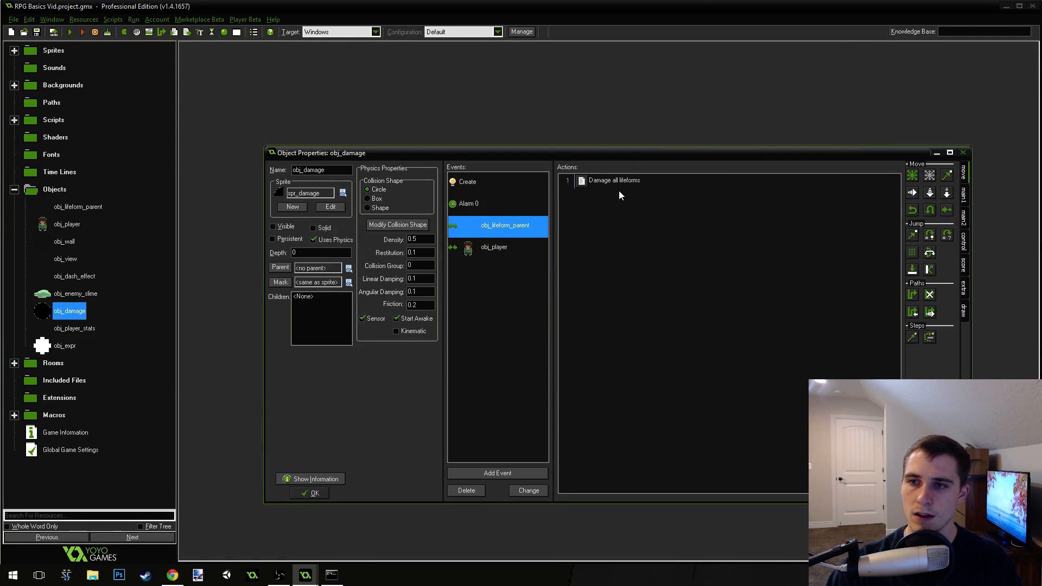
double_click(611, 181)
type("// Apply the knockback")
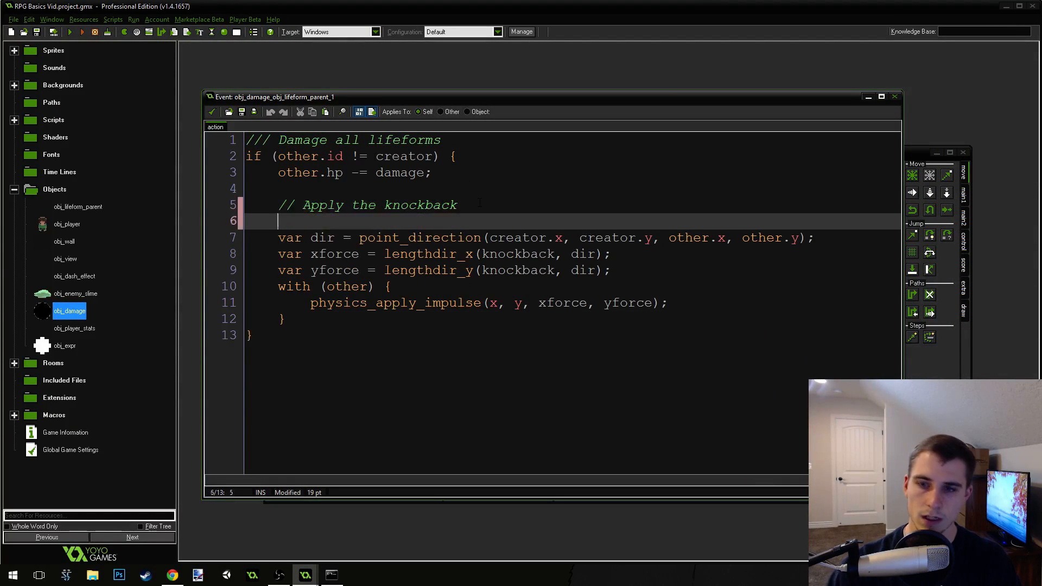
Step: Wrap the knockback dir line in if (instance_exists(creator)) with an else computing var dir
type("if (instance_exists")
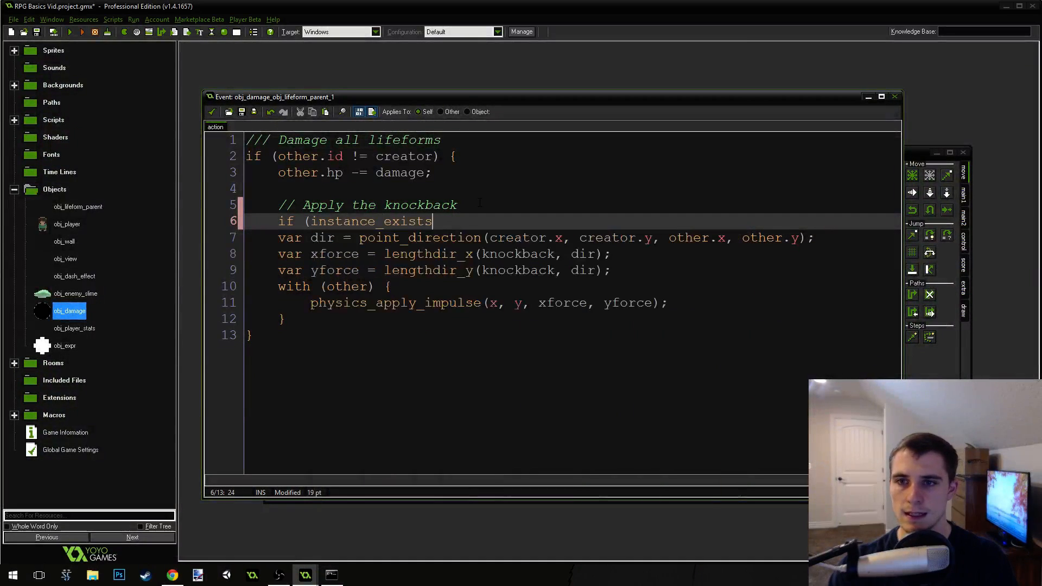
type("(creaotr")
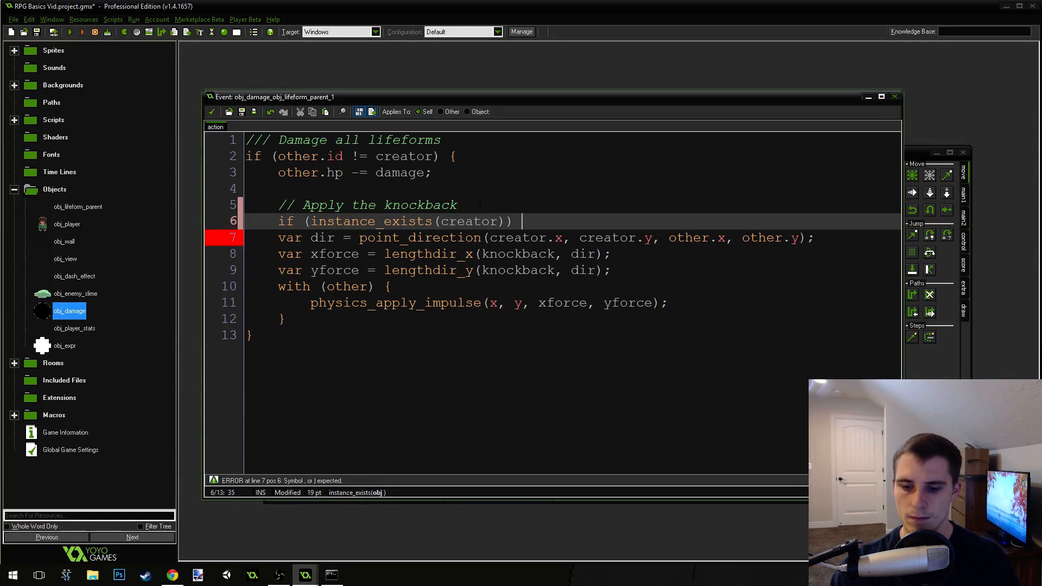
type("{")
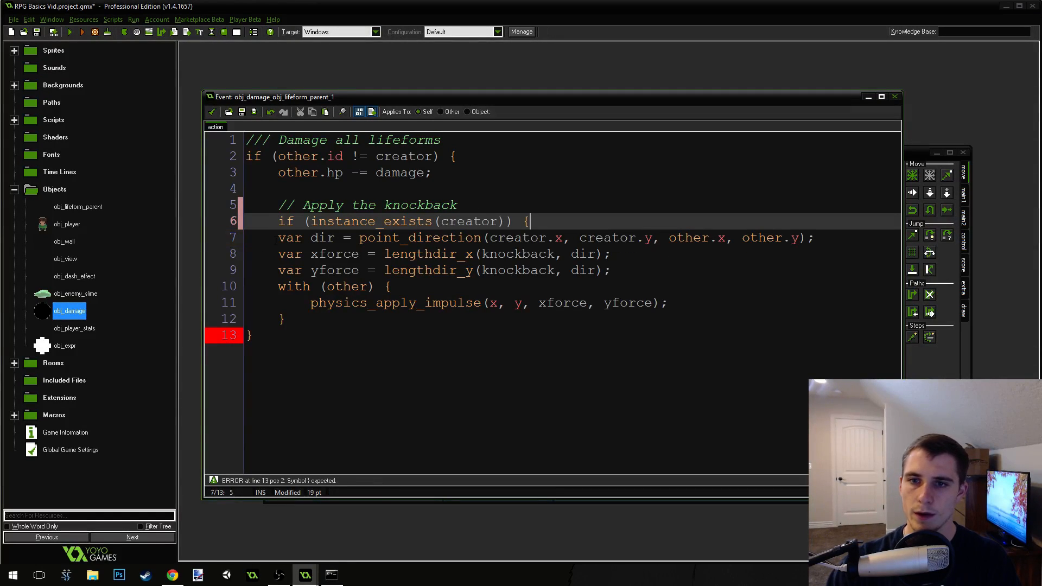
key("enter")
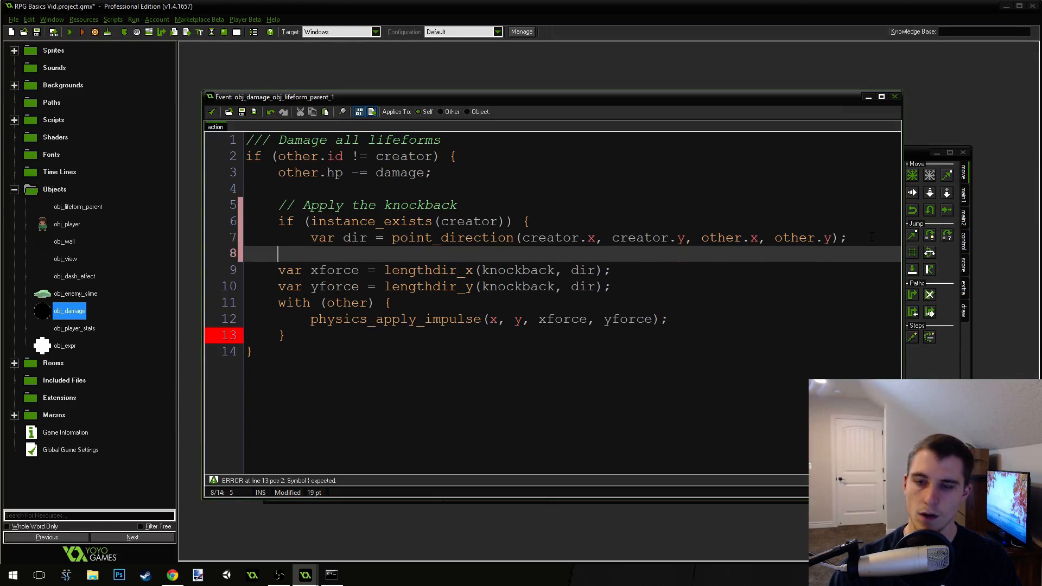
type("}")
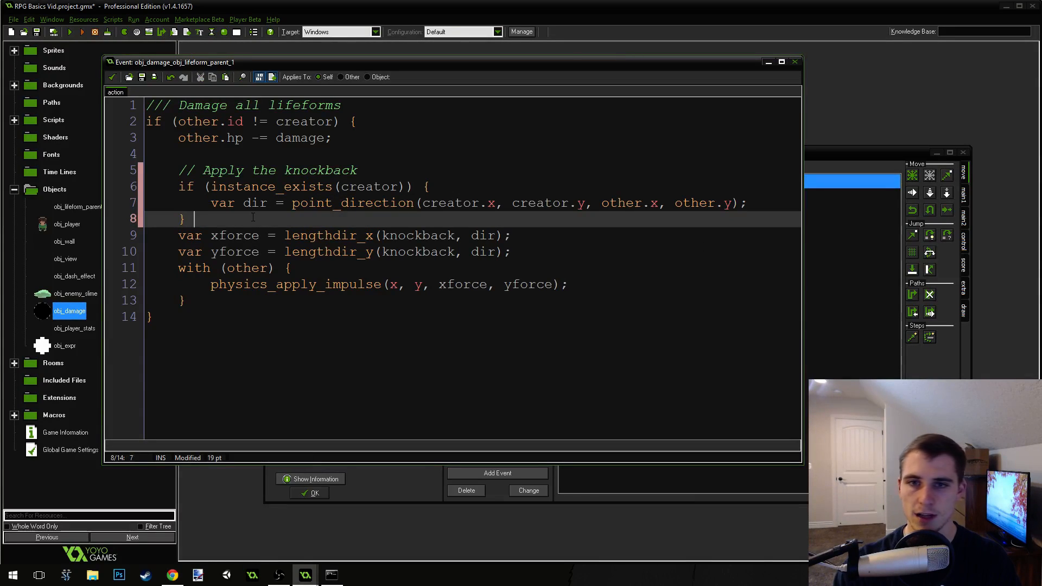
type("else {")
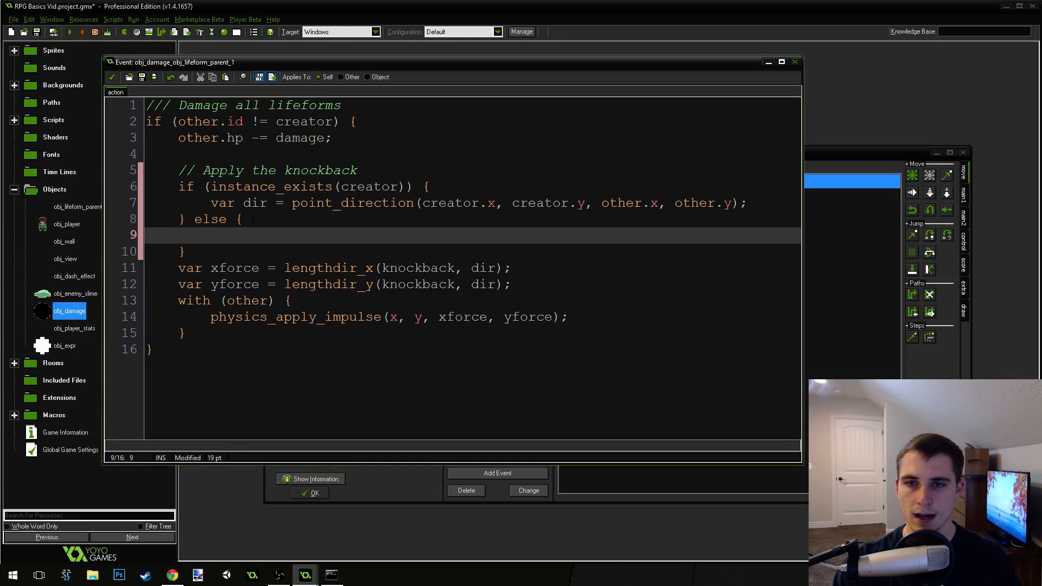
type("var dir =")
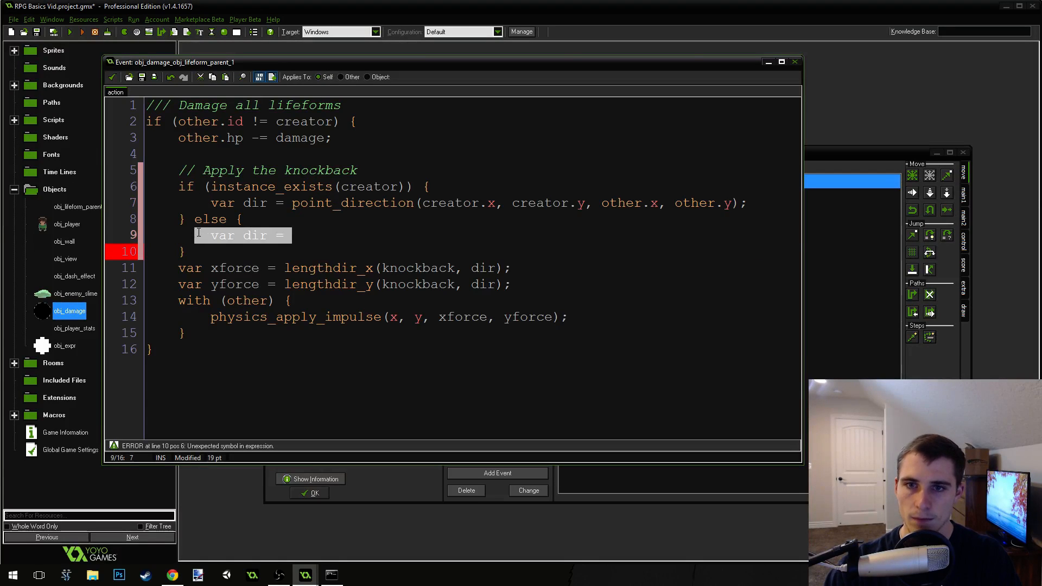
type("point_direction(creator.x, creator.y, other.x, other.y);")
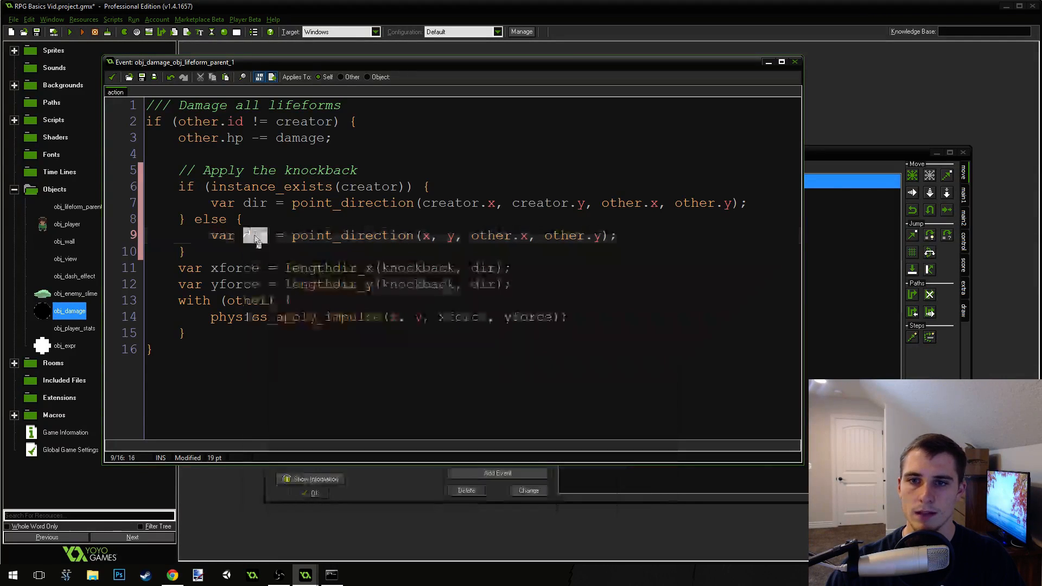
double_click(255, 235)
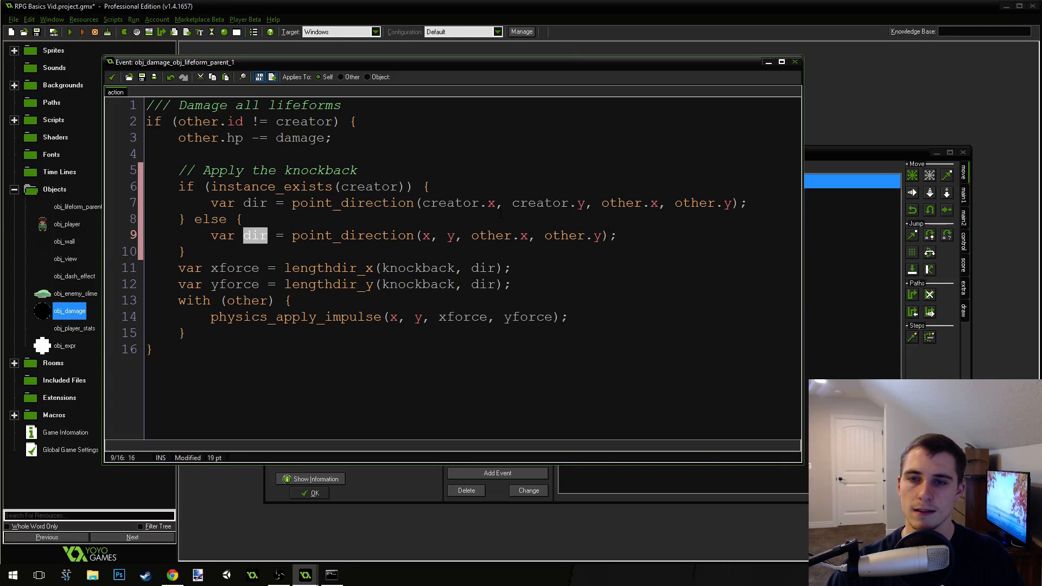
left_click(477, 235)
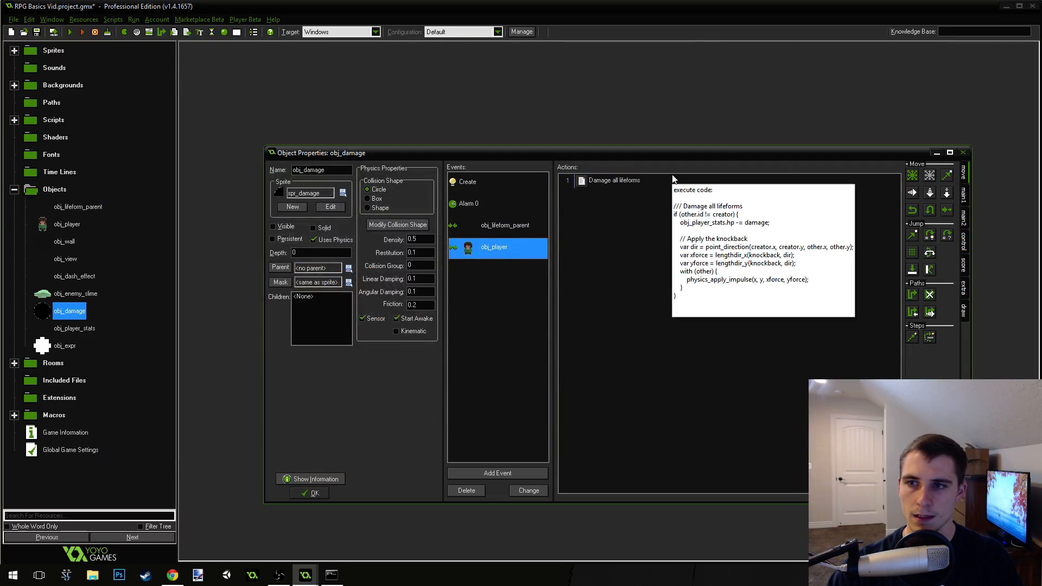
Step: Open the code of obj_damage's obj_player collision event
double_click(613, 180)
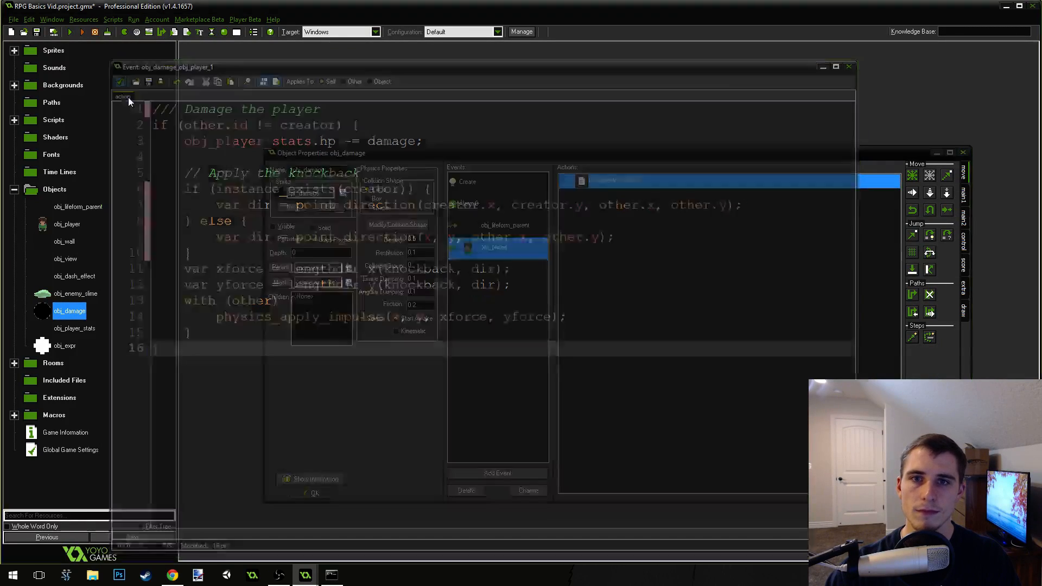
left_click(53, 32)
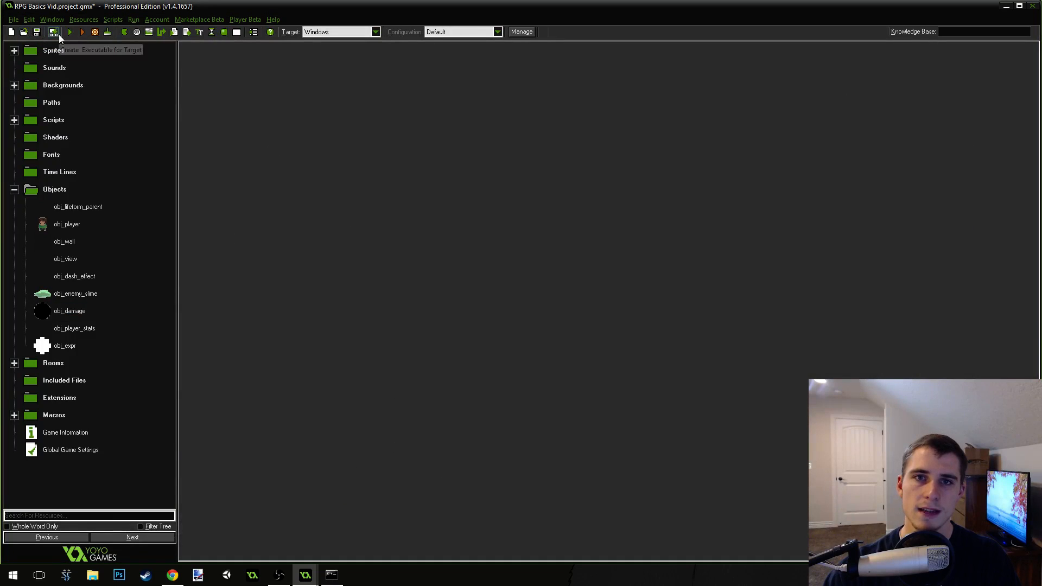
left_click(70, 32)
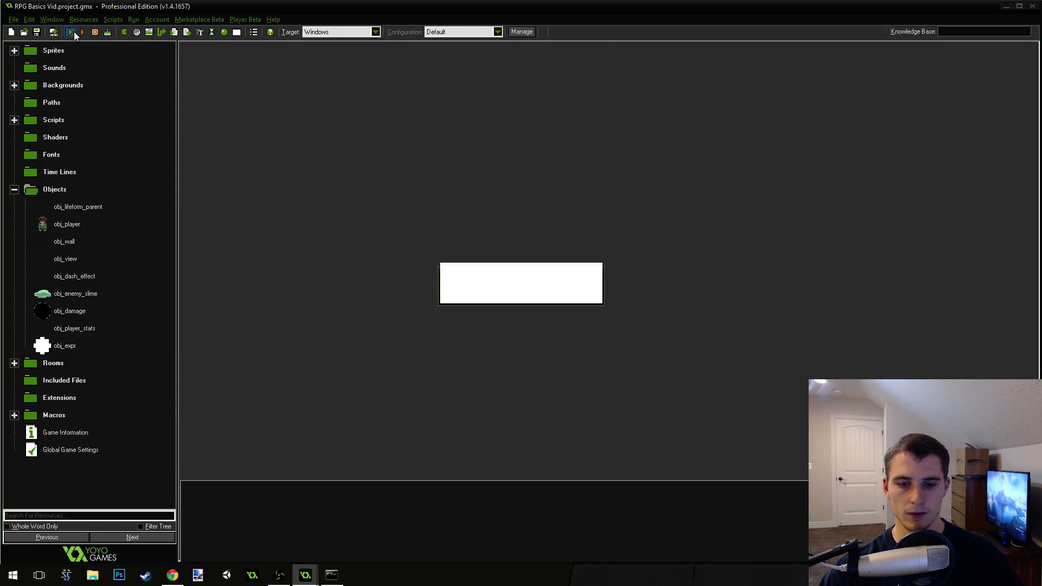
left_click(74, 32)
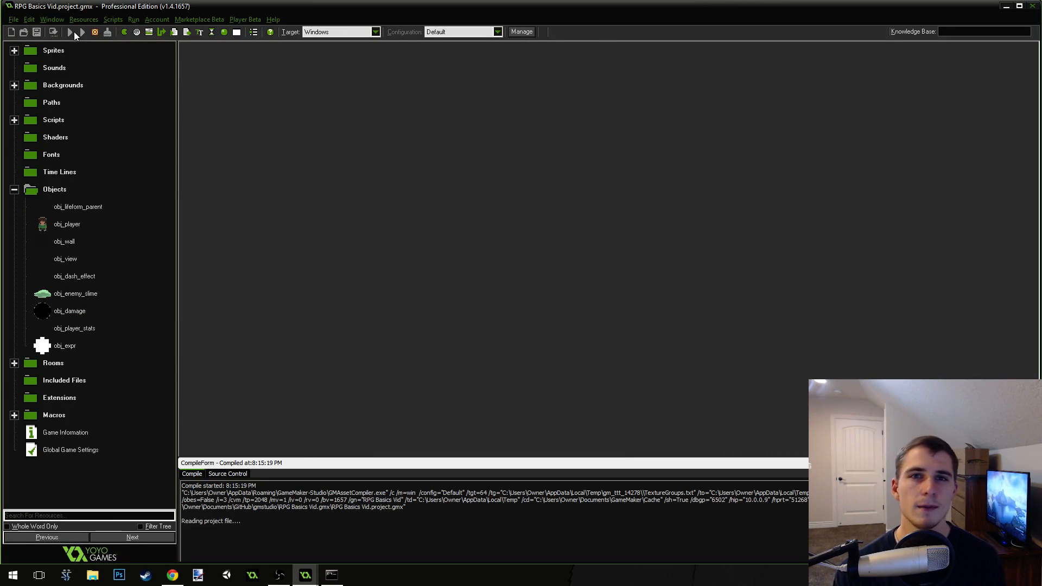
left_click(70, 32)
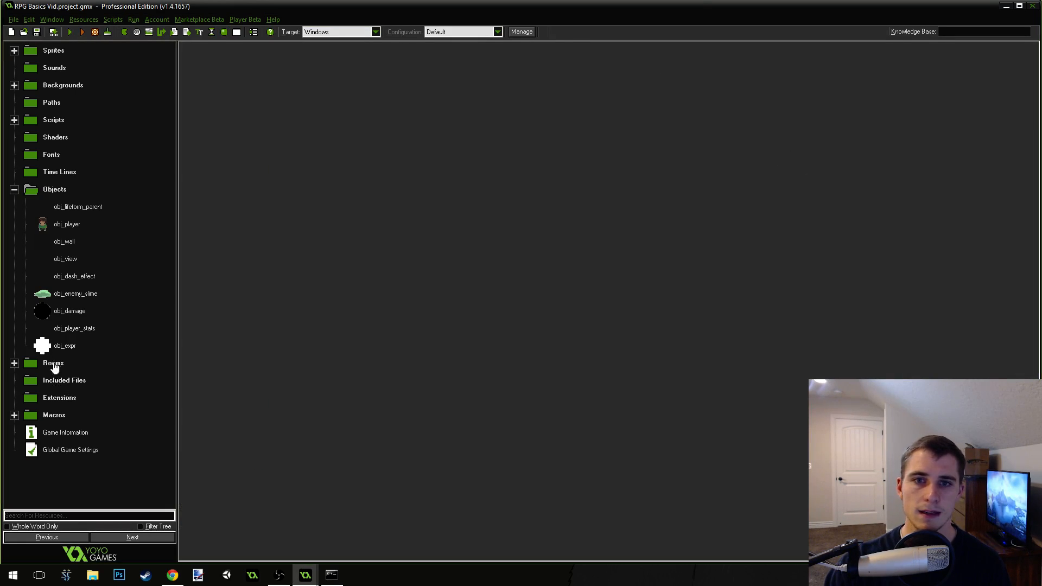
double_click(65, 258)
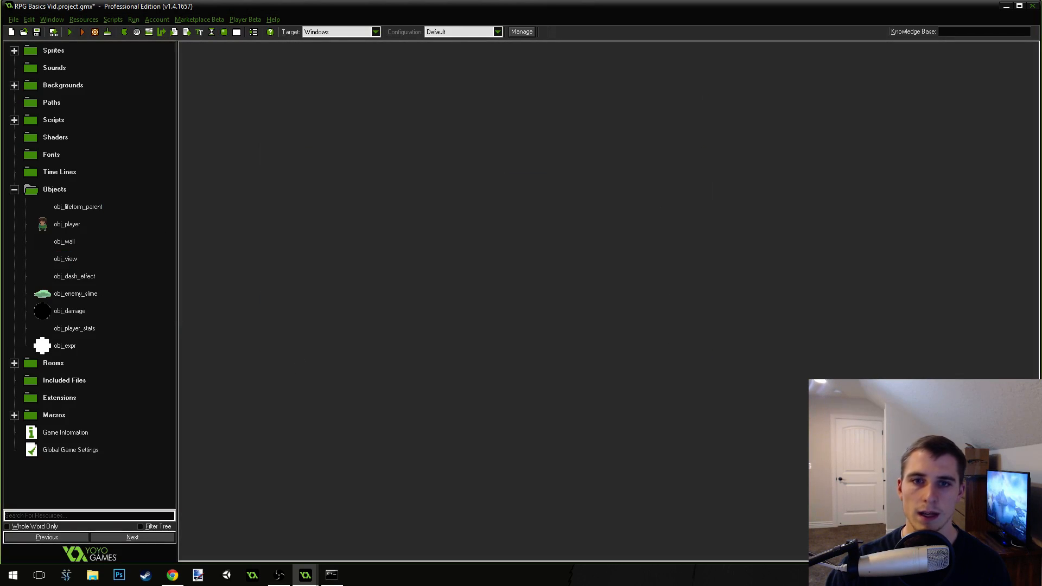
left_click(82, 32)
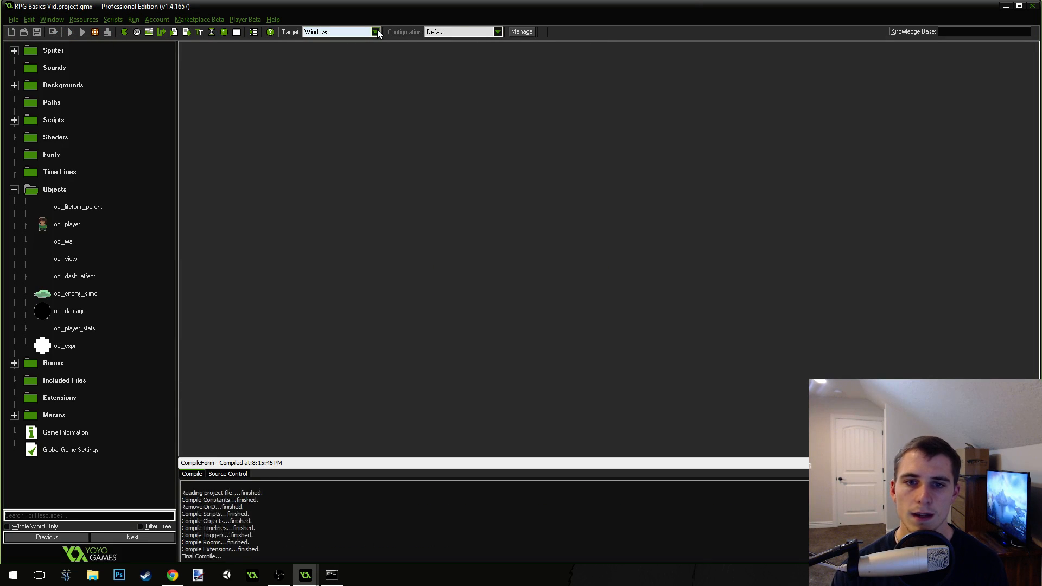
left_click(70, 32)
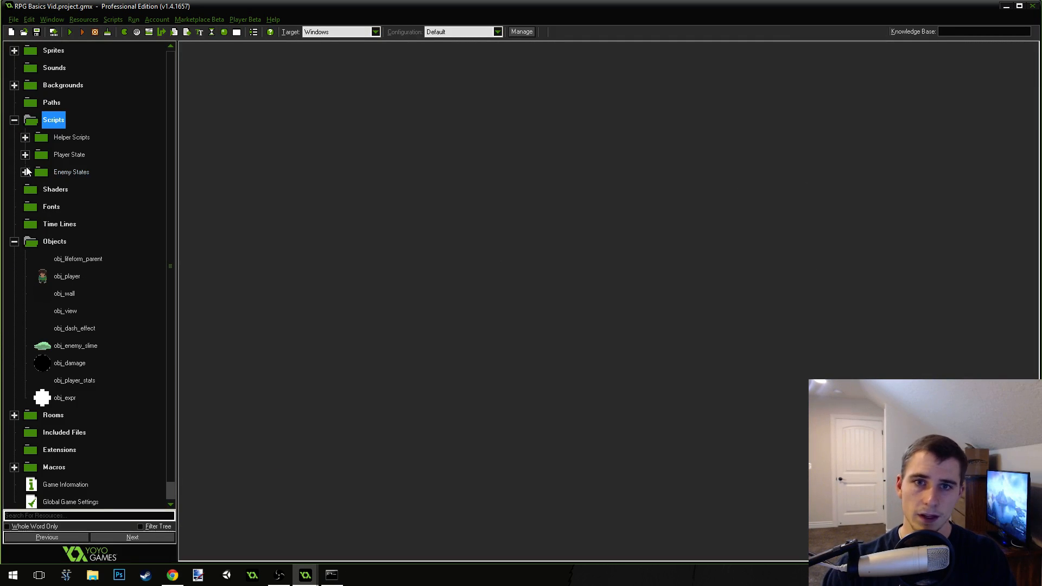
Step: Open scr_move_state in a maximized editor at the line 4 dash condition
double_click(85, 171)
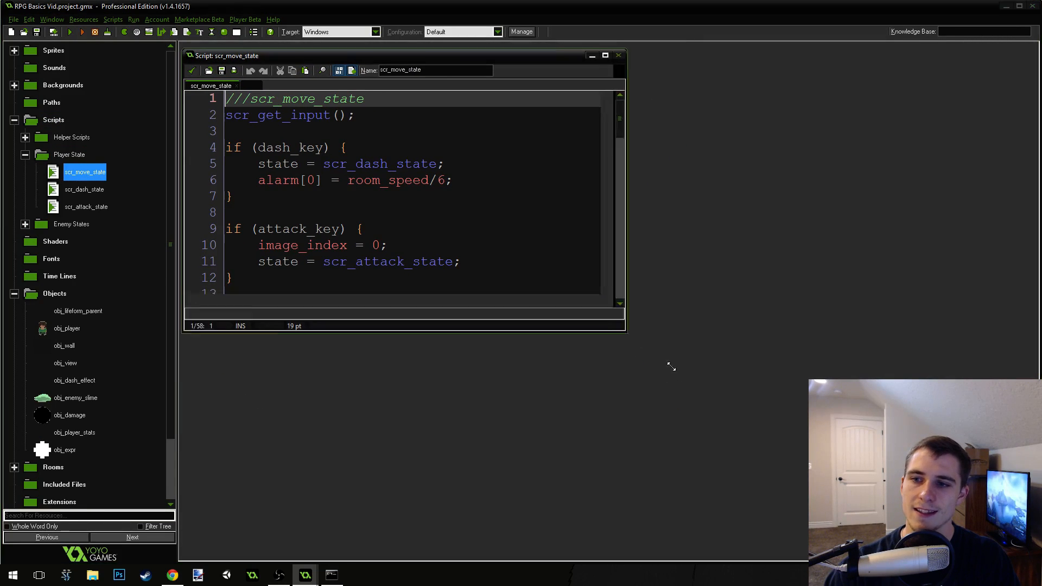
left_click(605, 55)
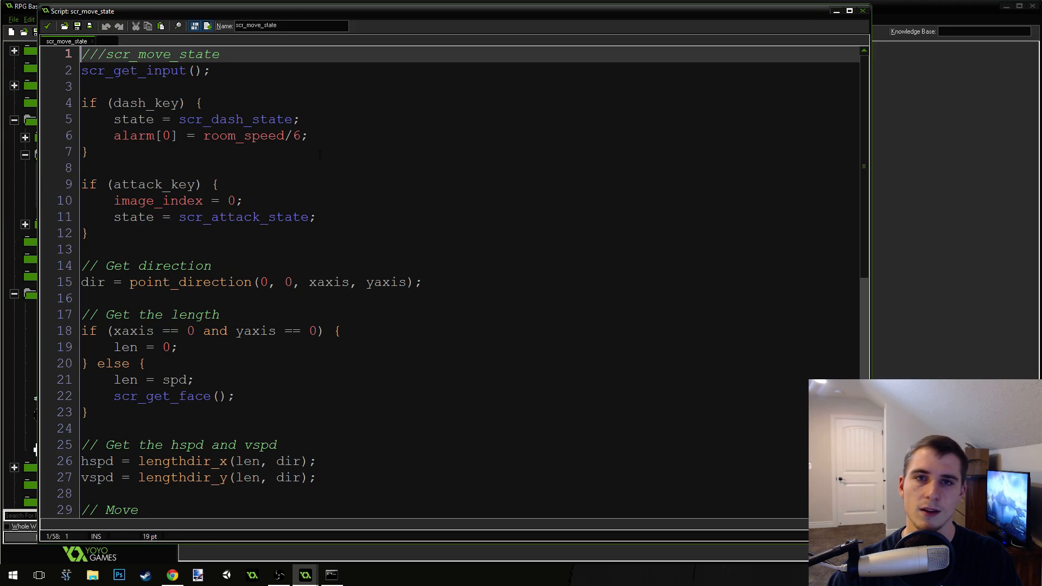
left_click(307, 135)
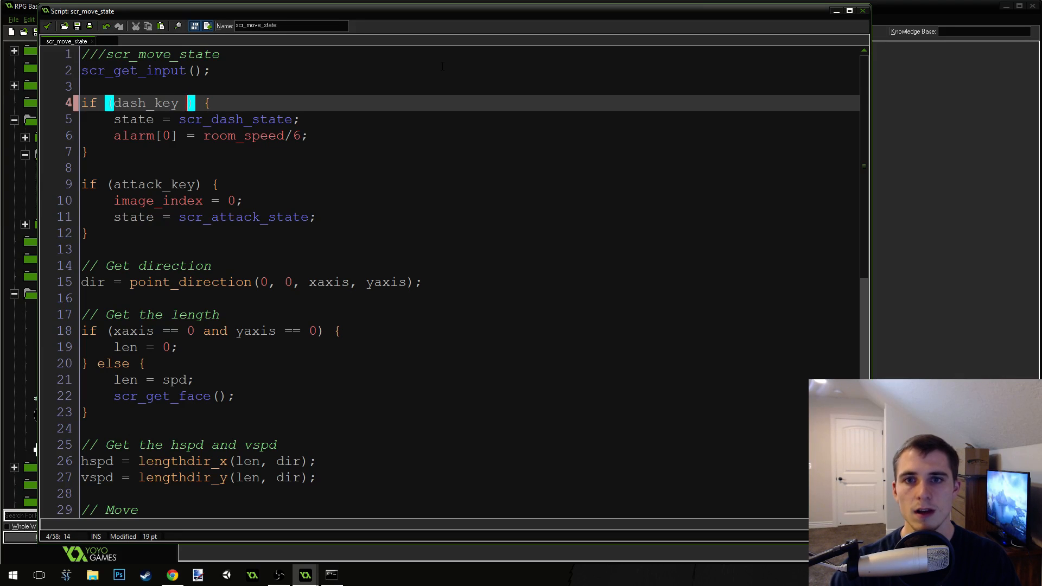
Step: Require obj_player_stats.stamina >= 5 to dash and subtract 5 stamina per dash
type("&&")
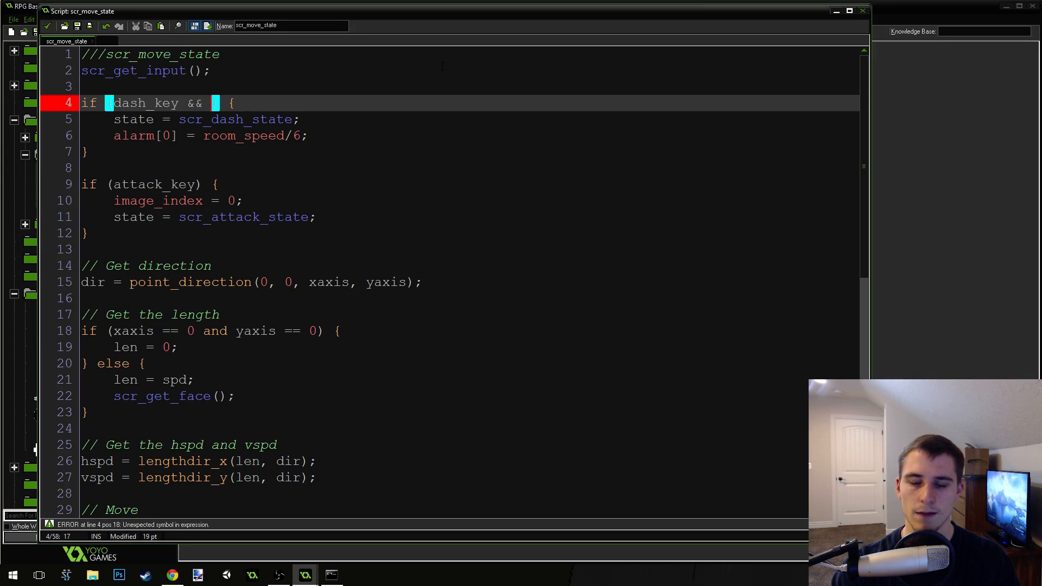
type("Pl")
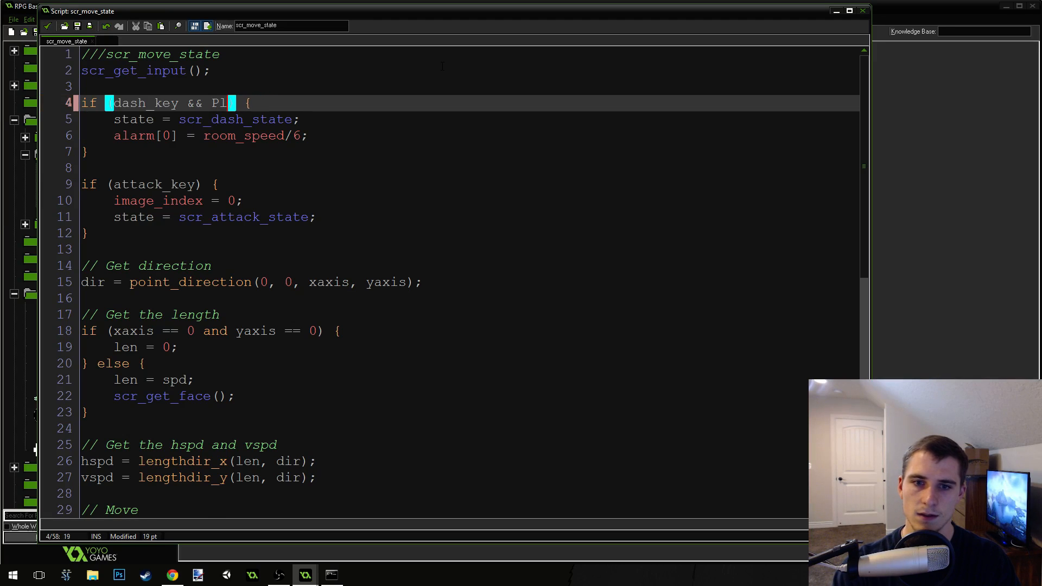
type("obj_ply")
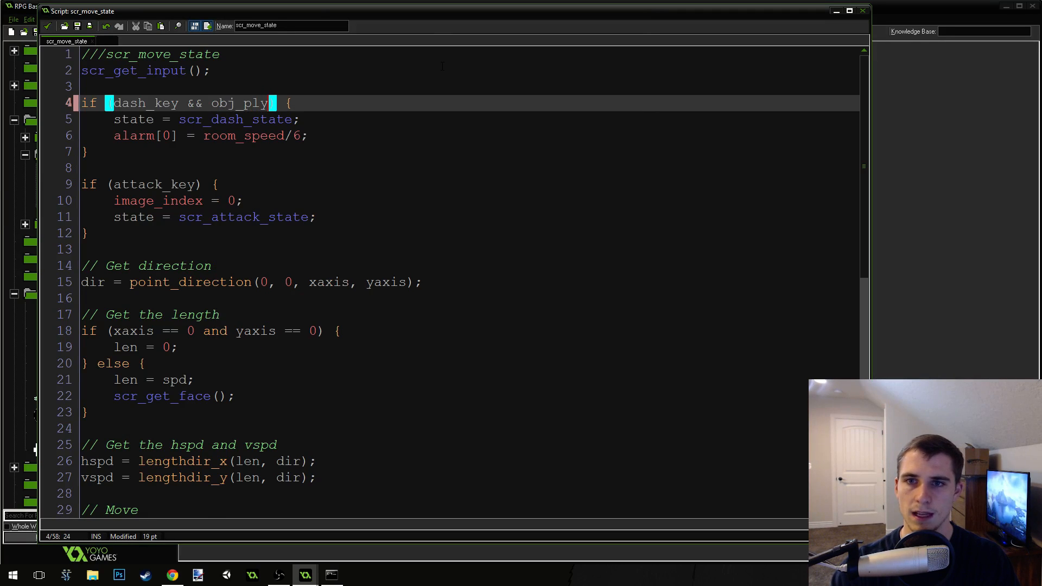
type("er_stats")
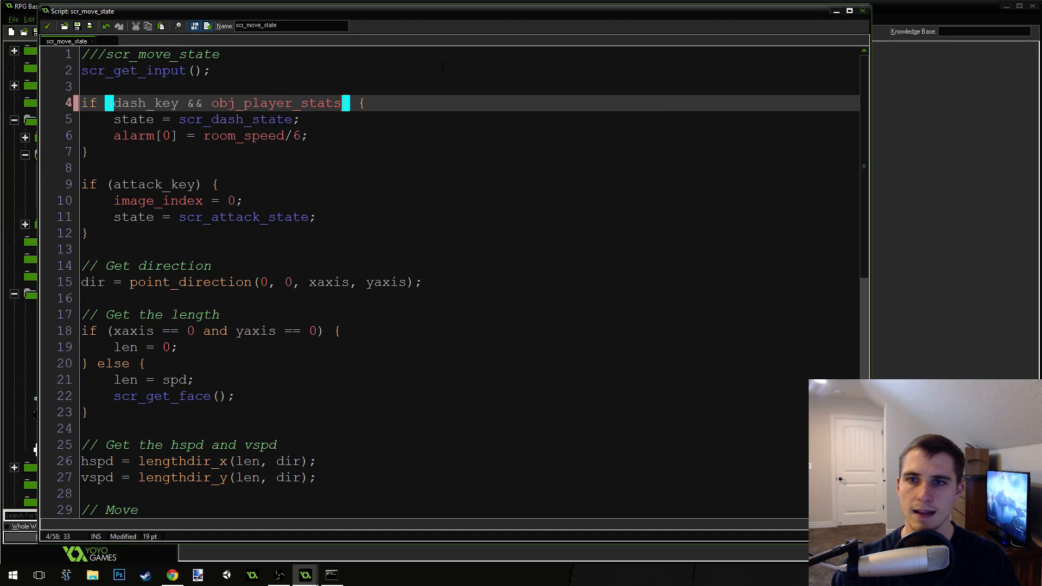
type(".stamina")
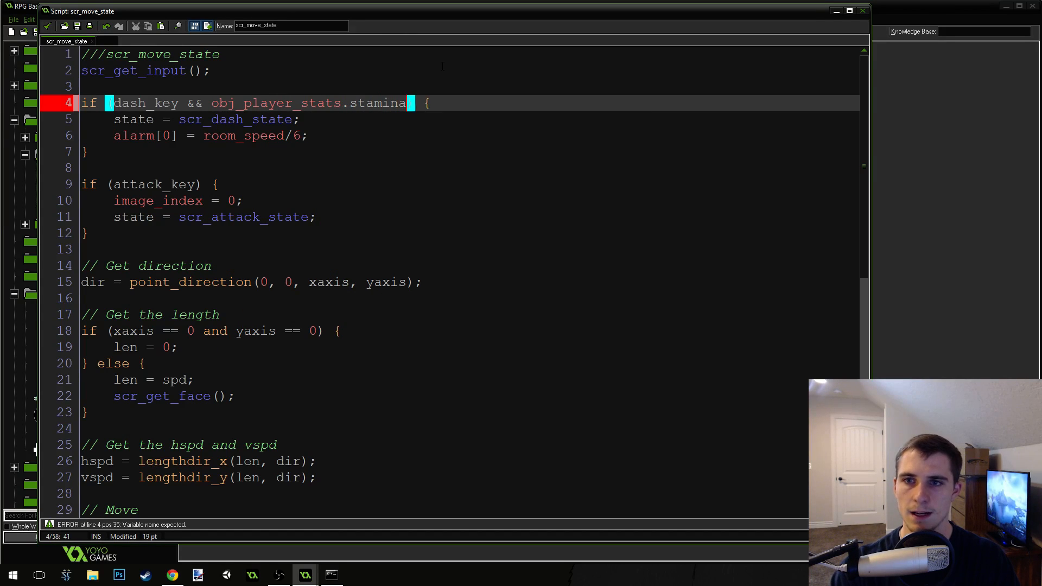
type(">=")
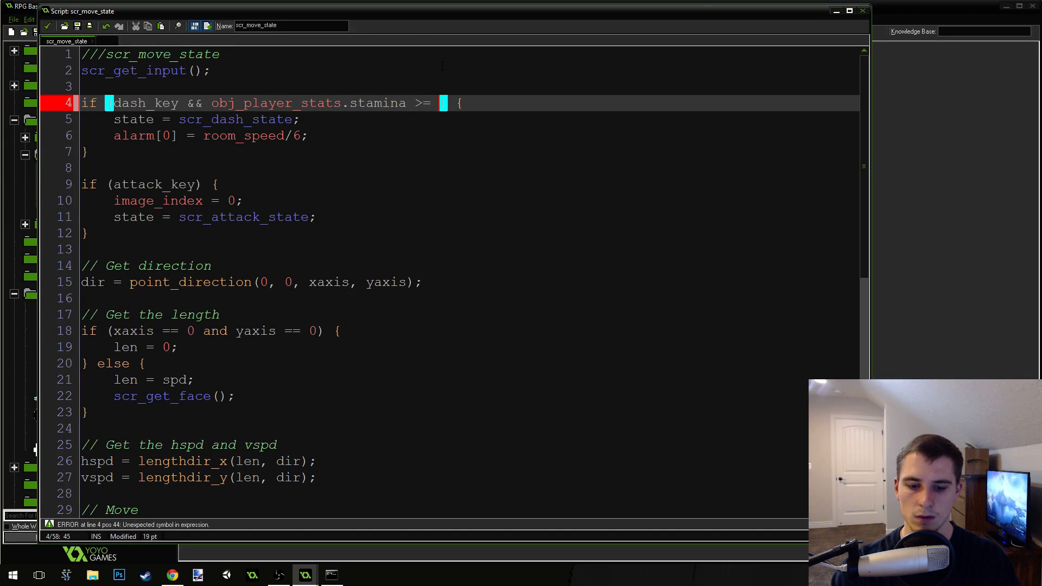
type("5")
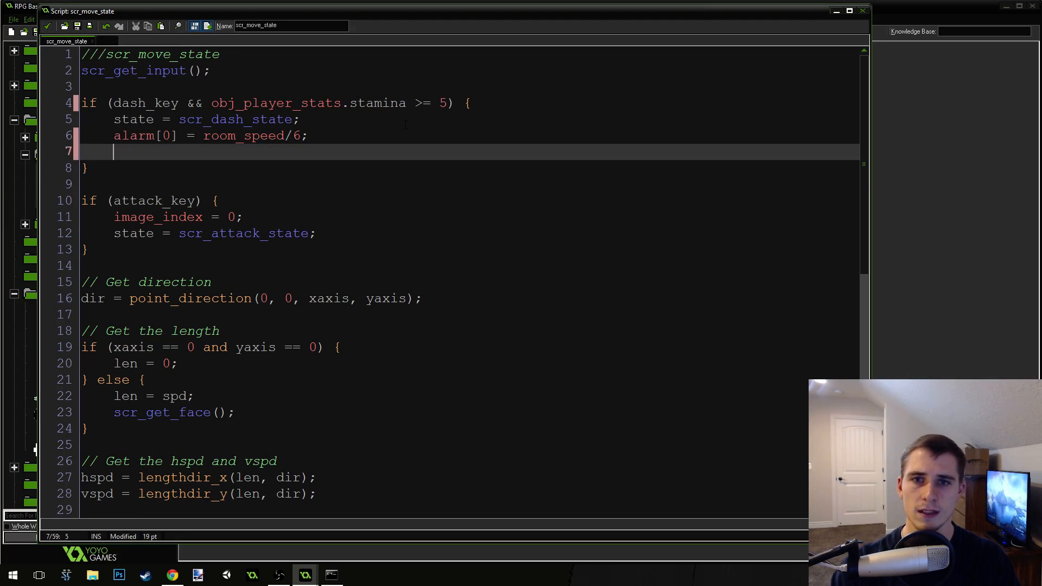
type("stamin")
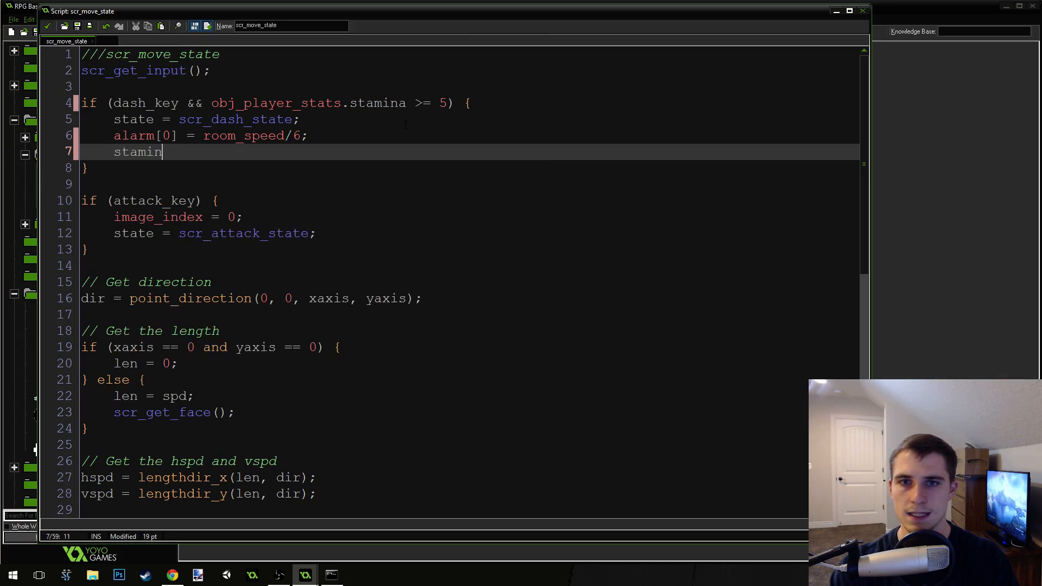
type("a  -= 5;")
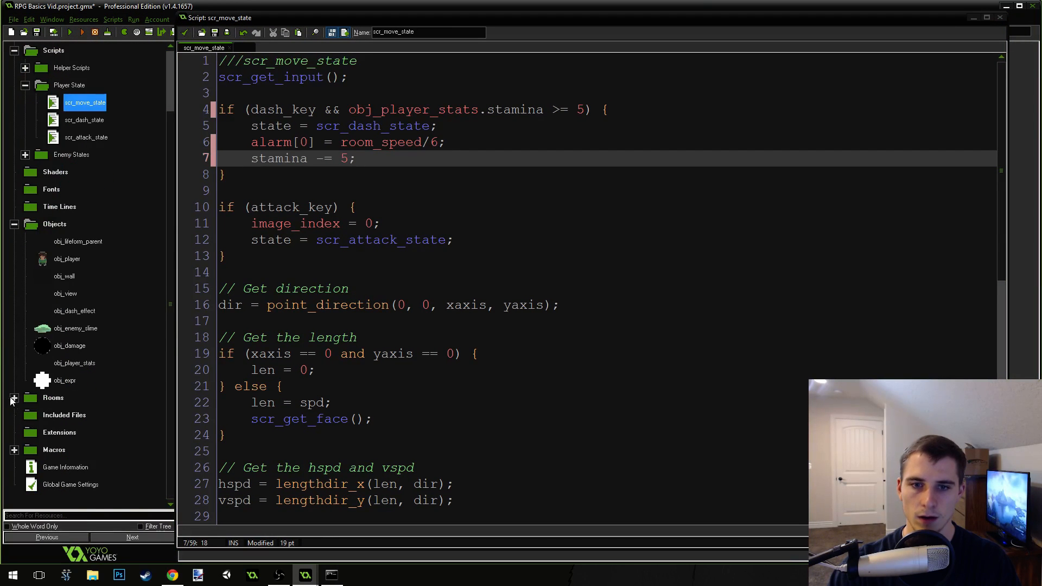
Step: Add a DASH_COST macro of 5, use it in scr_move_state, and run the game
left_click(53, 397)
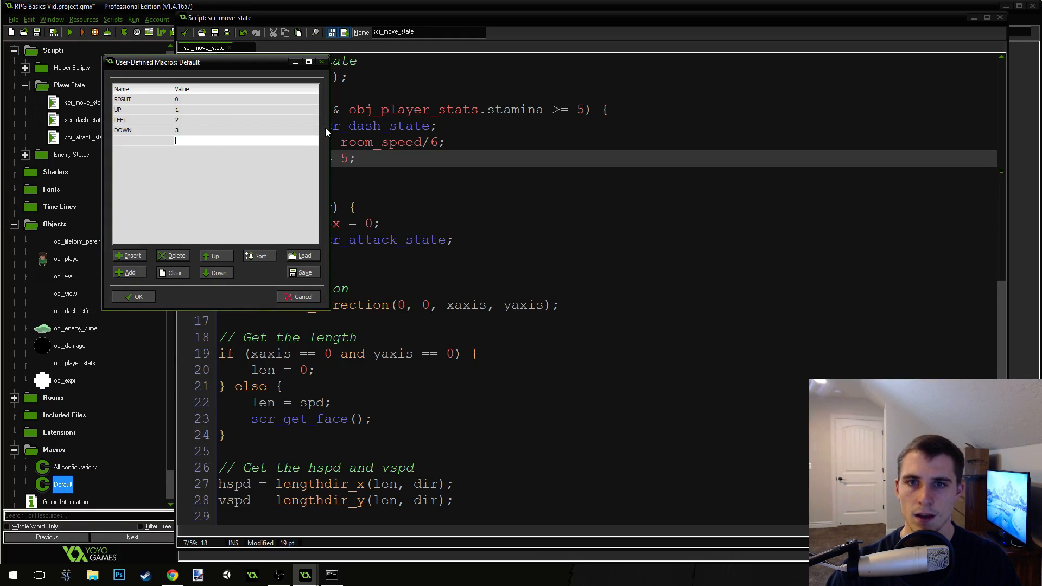
type("DASH_COST")
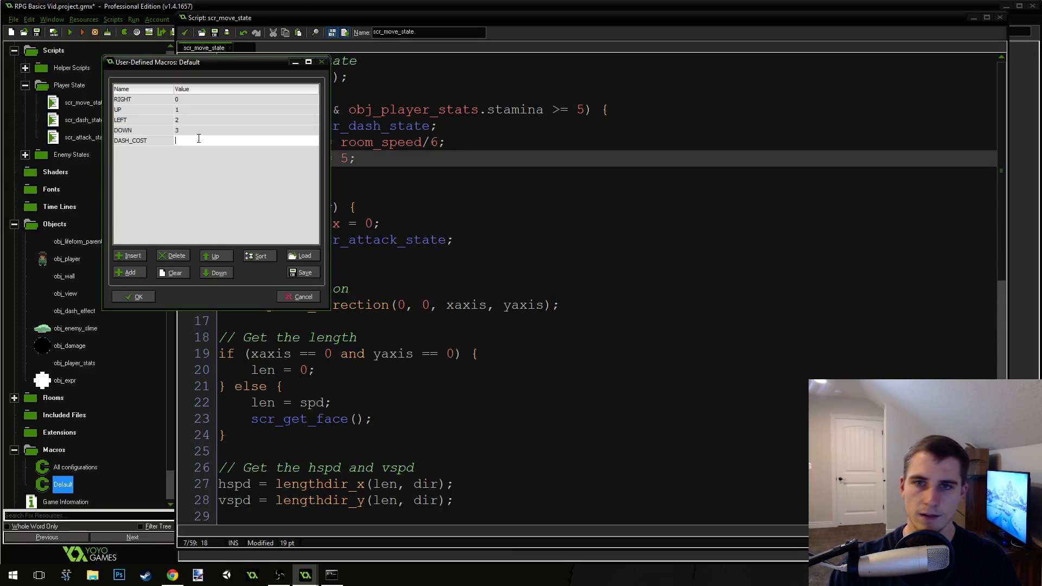
type("5")
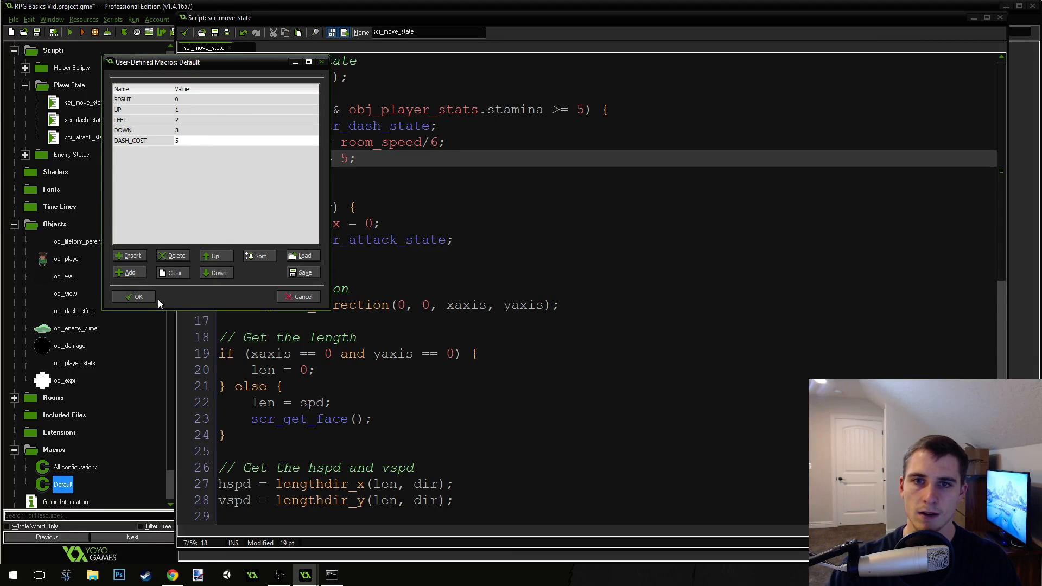
left_click(138, 296)
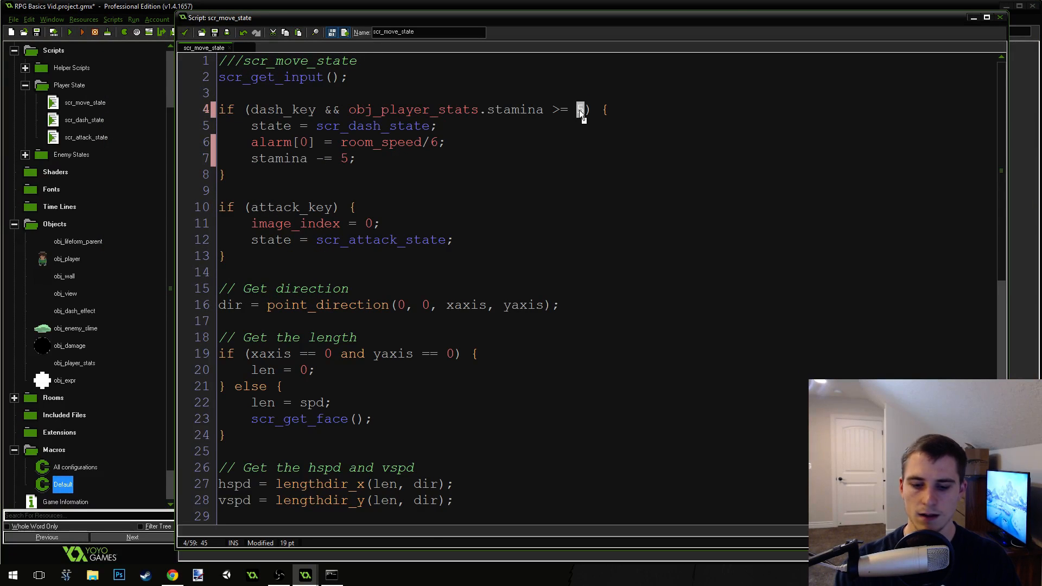
type("DASH_COST")
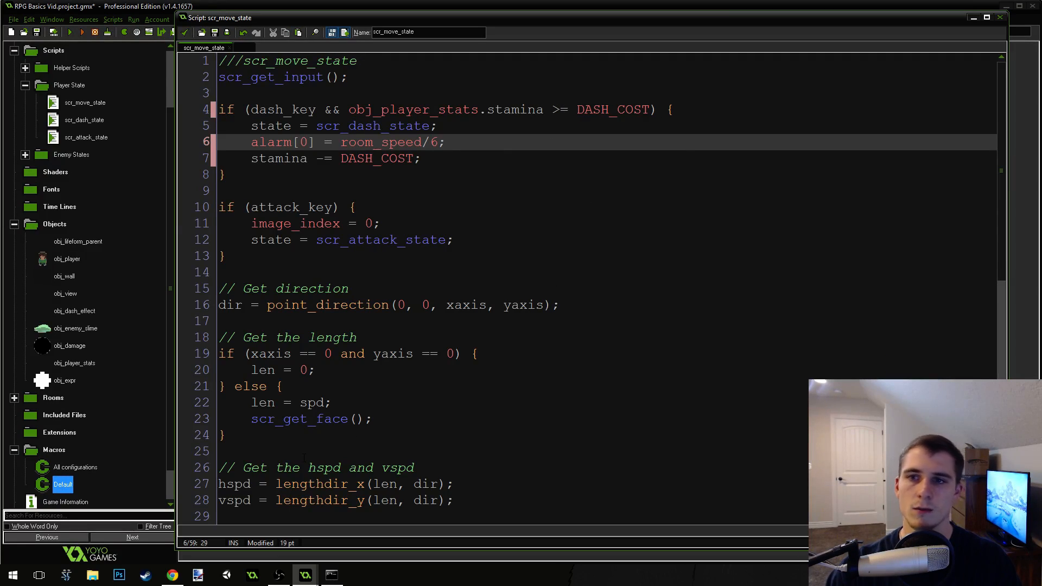
left_click(1000, 18)
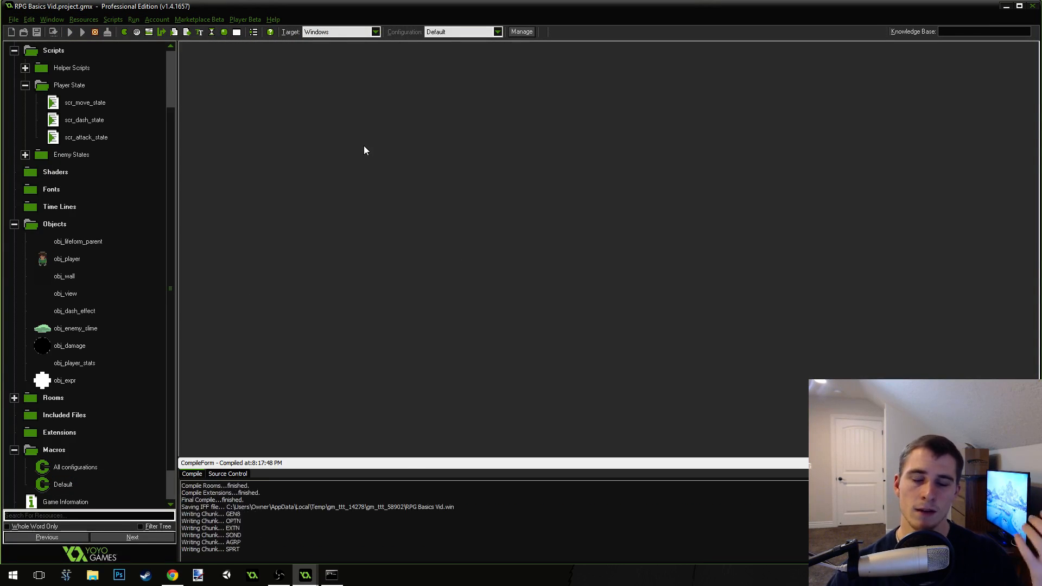
Step: Run the game, abort the fatal error, and run it again
left_click(82, 32)
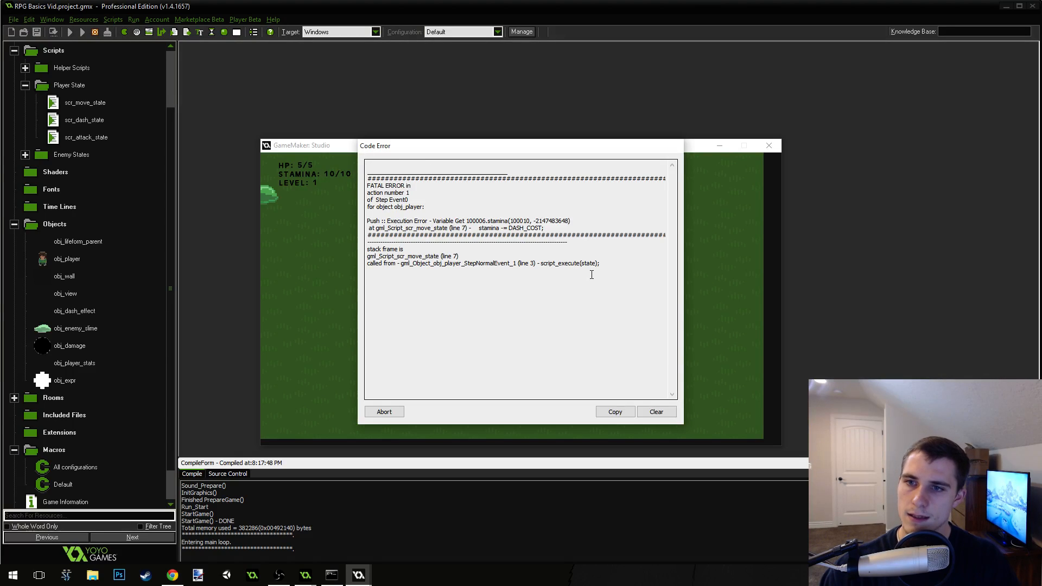
left_click(384, 412)
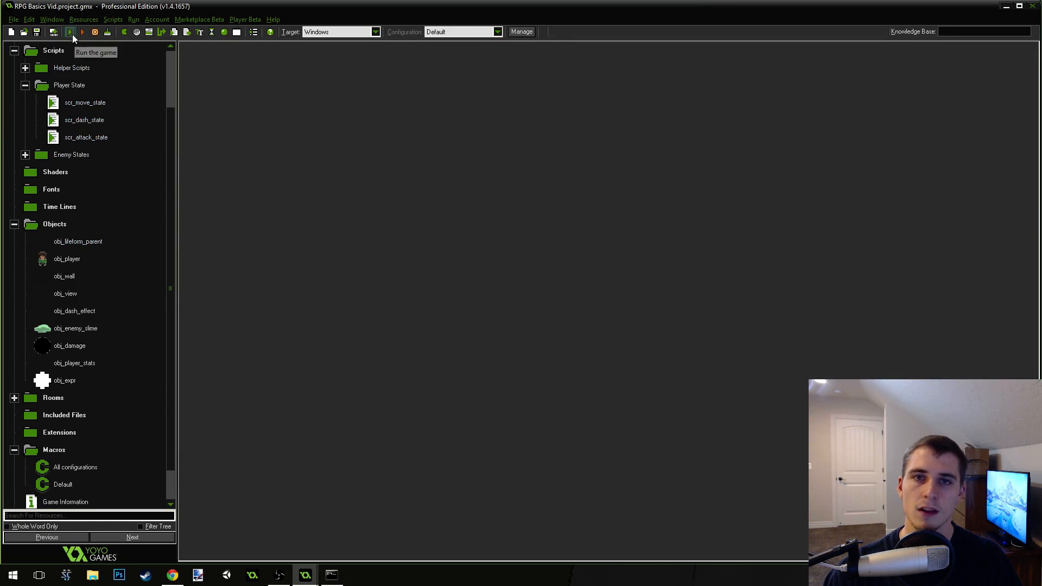
left_click(72, 32)
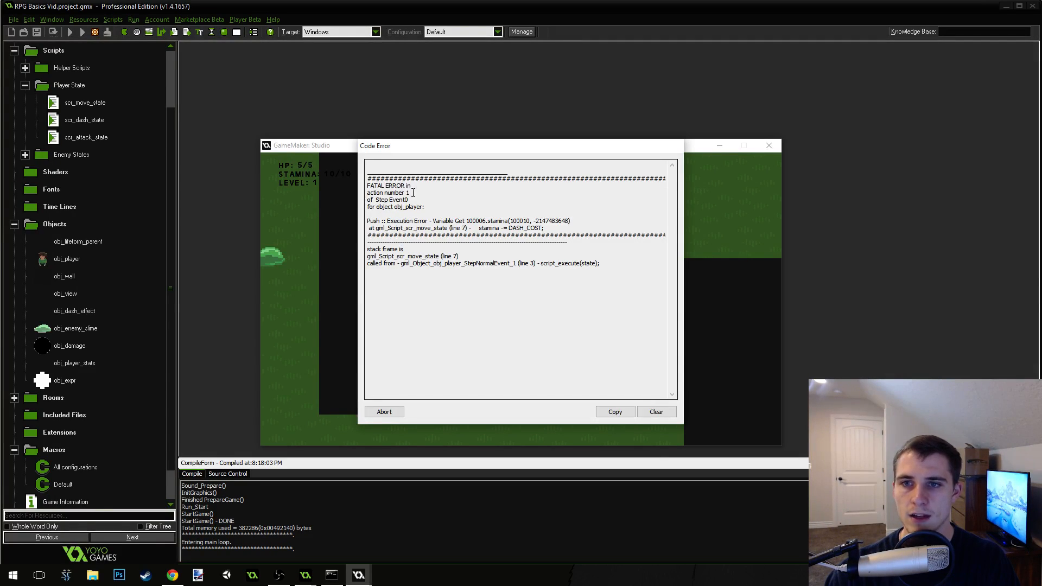
Step: Highlight the failing 100006.stamina reference in the crash report, then abort the game
double_click(384, 193)
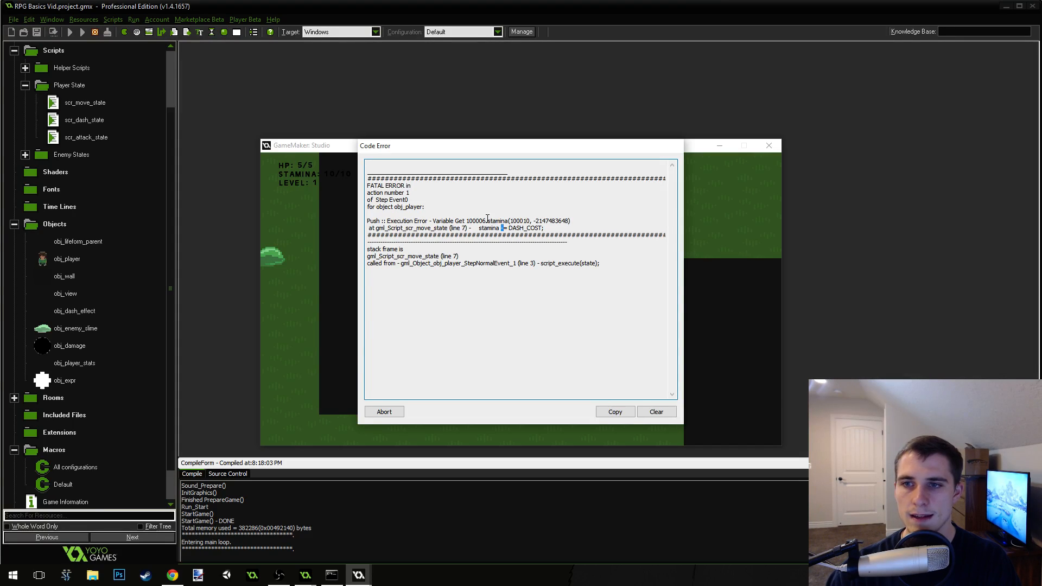
double_click(496, 221)
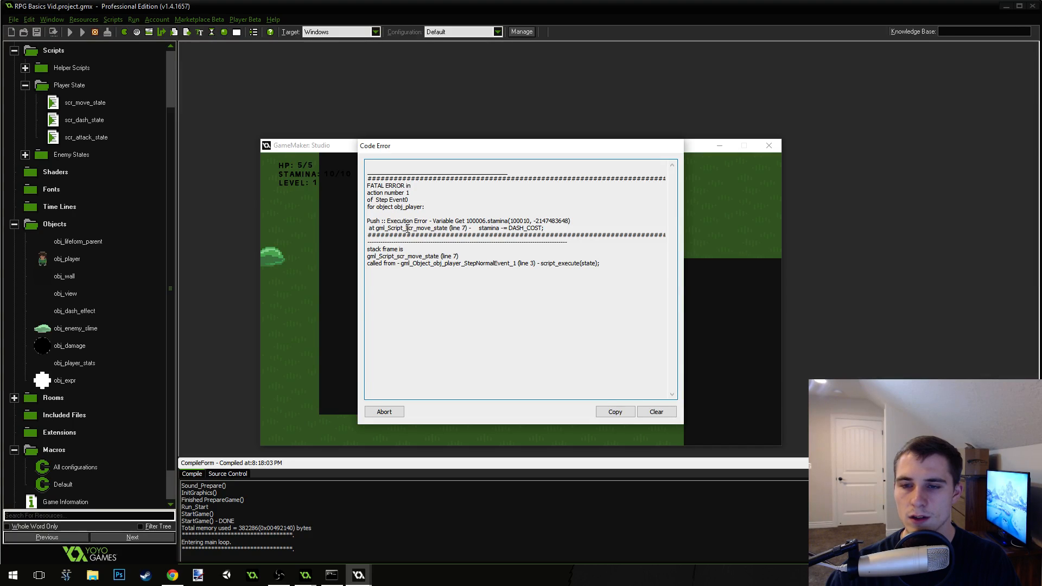
double_click(426, 228)
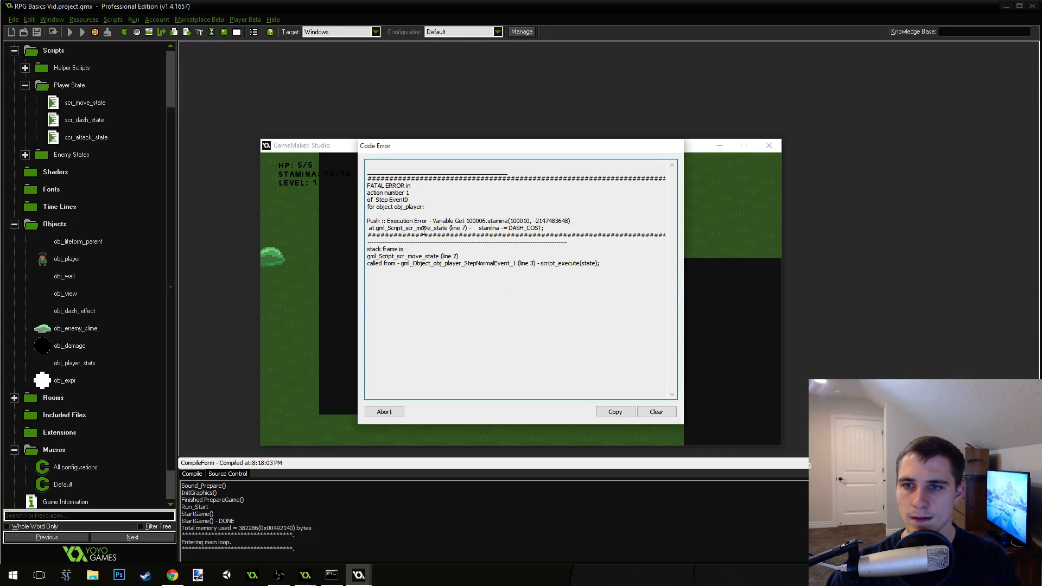
mouse_move(497, 228)
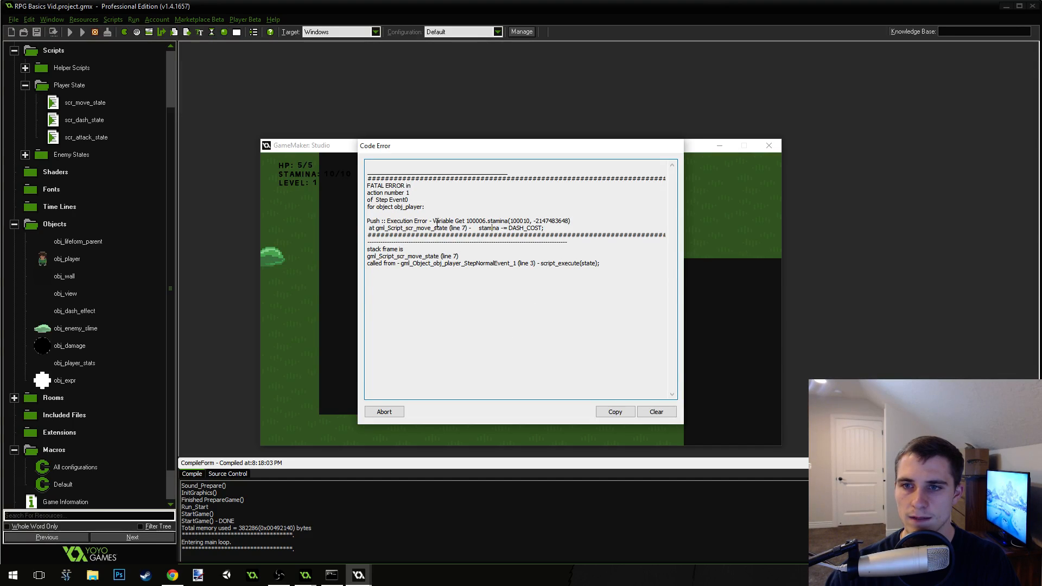
left_click_drag(412, 221, 570, 228)
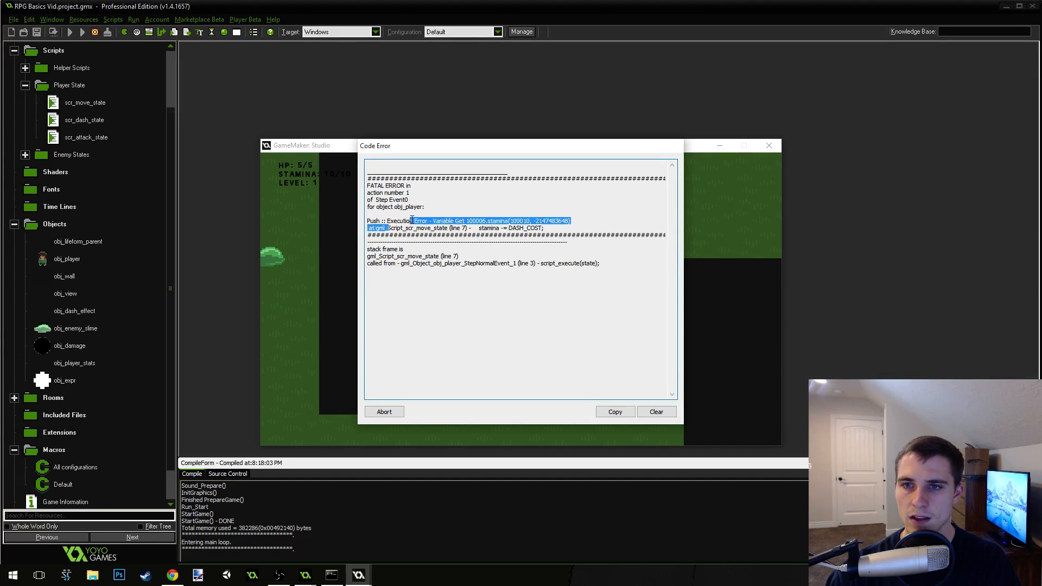
left_click(502, 228)
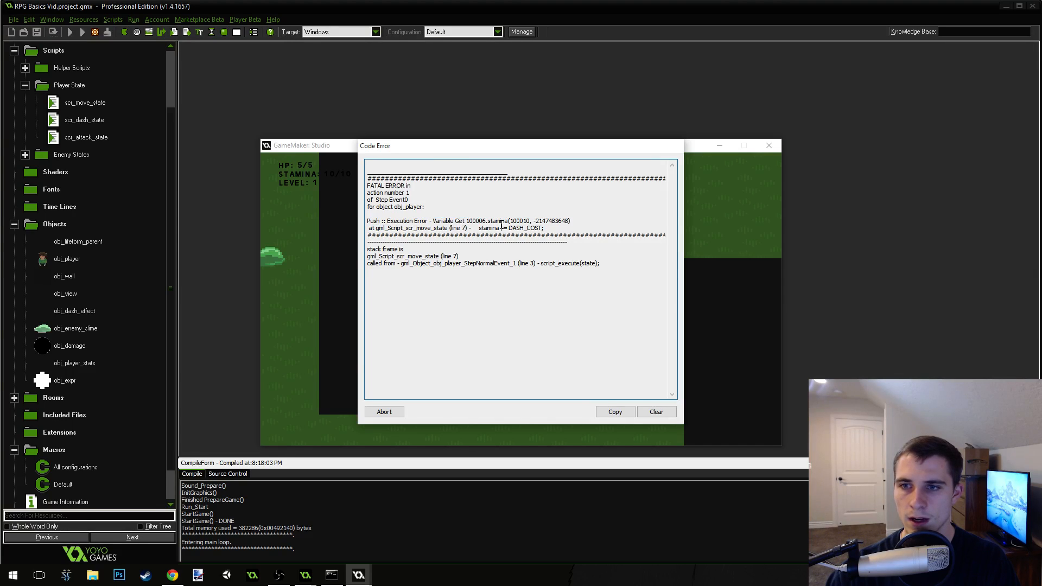
double_click(488, 221)
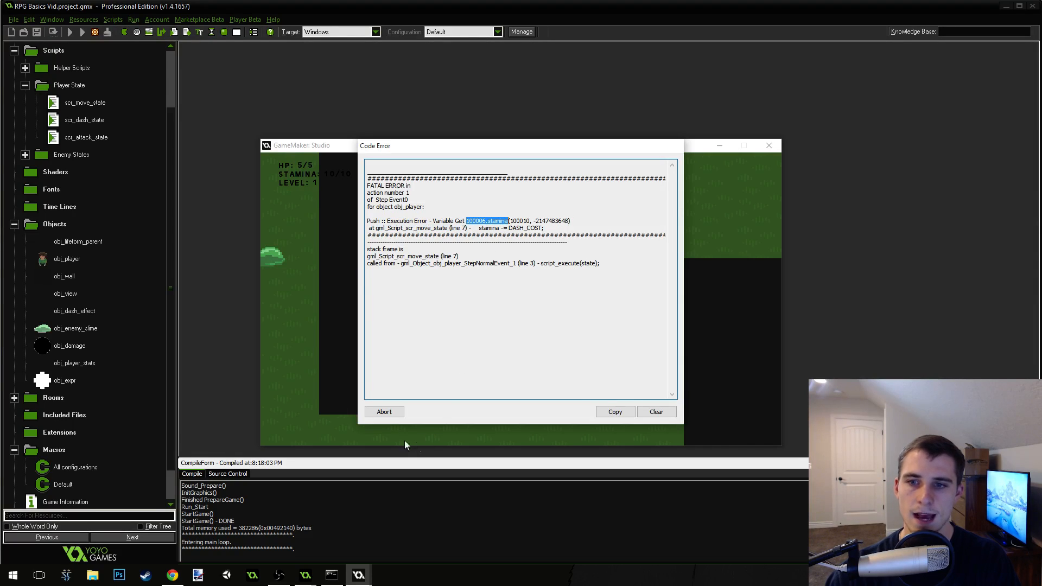
left_click(384, 412)
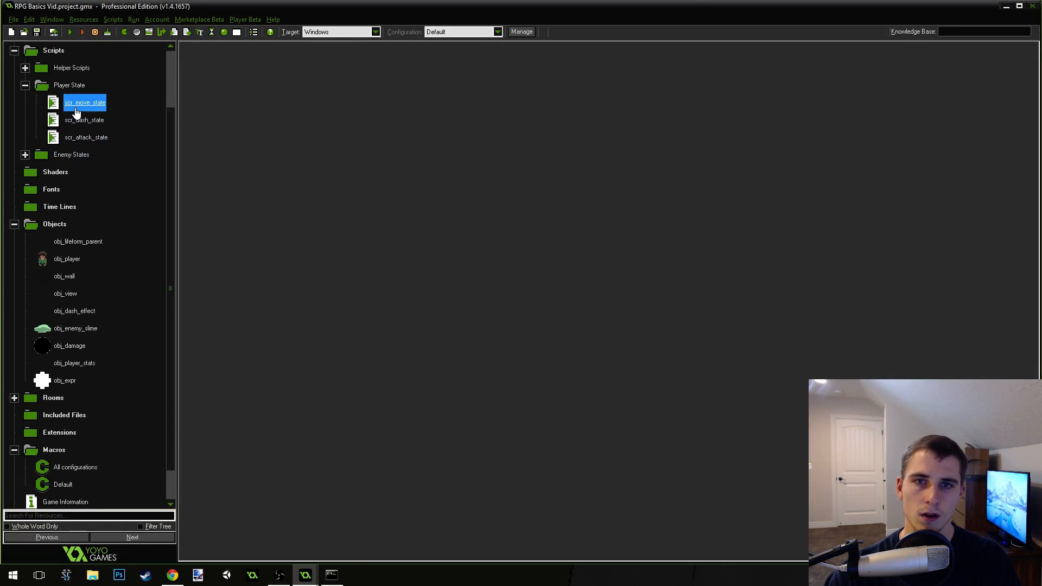
Step: Prefix line 7's stamina with obj_player_stats. in scr_move_state and close the script
double_click(85, 103)
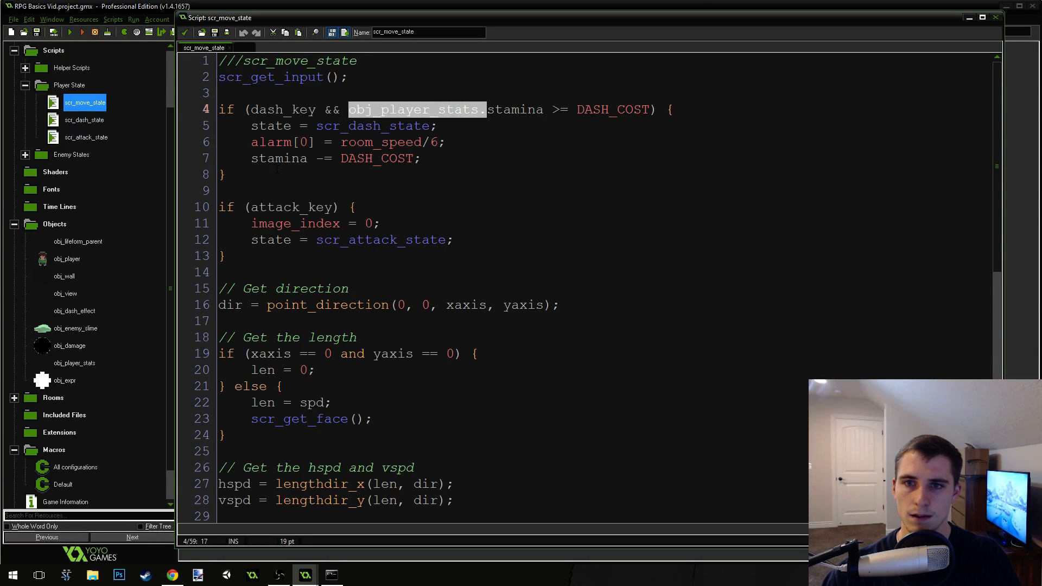
type("obj_player_stats.")
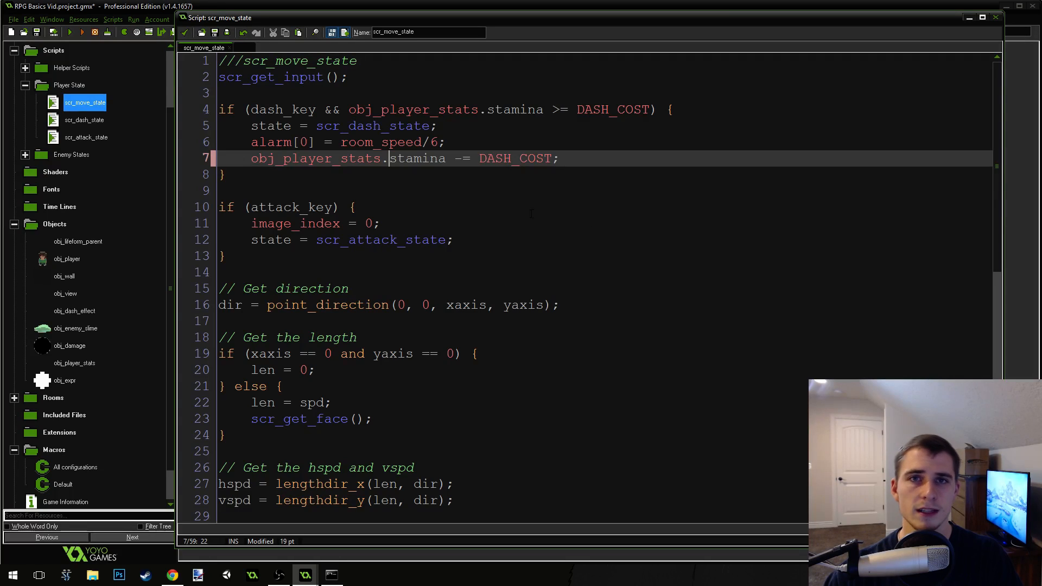
double_click(417, 158)
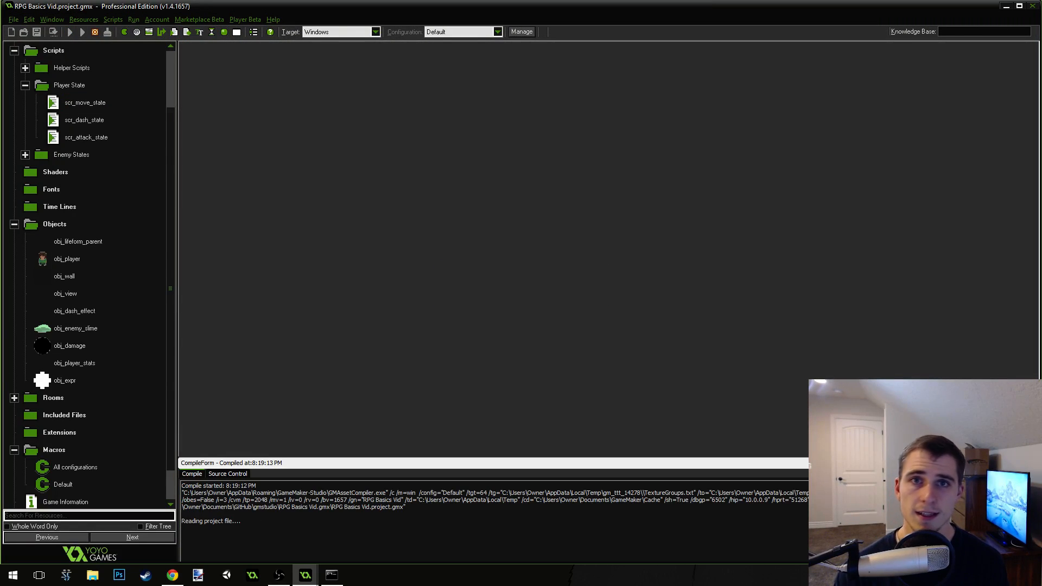
Step: Play the fixed build, dash so stamina drops to 2/12, and close the game
left_click(83, 32)
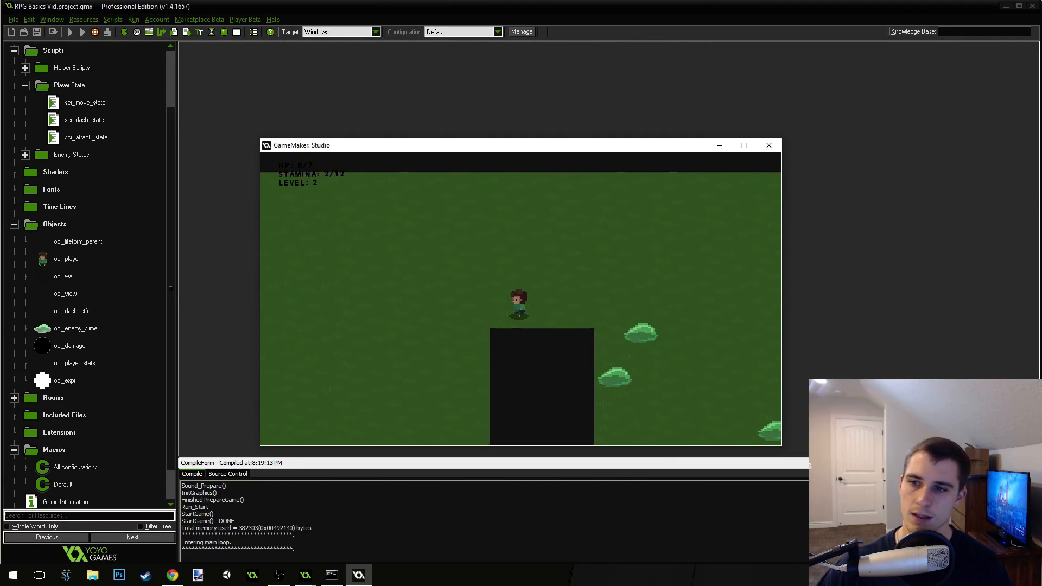
left_click(770, 145)
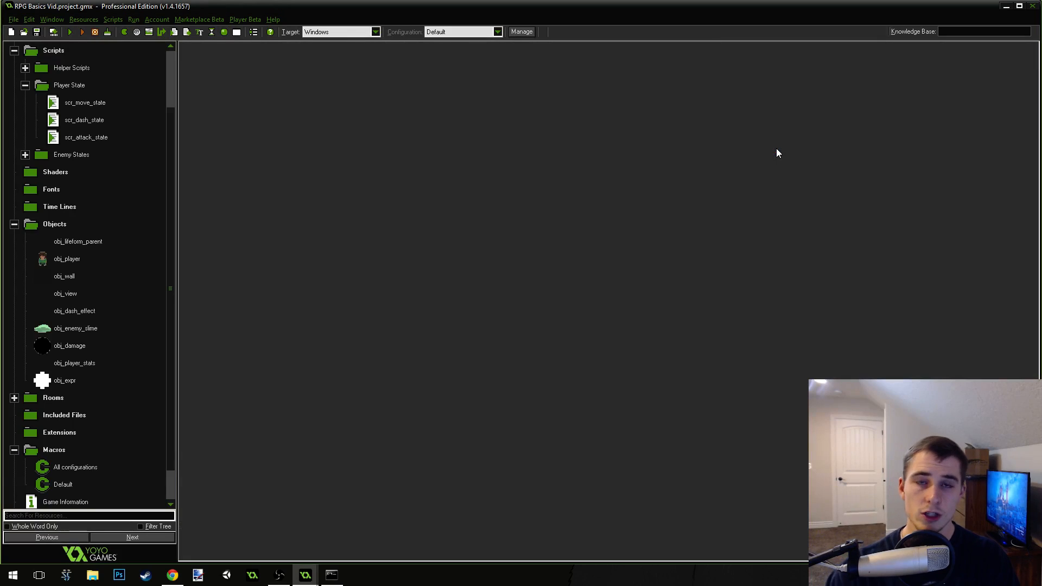
mouse_move(145, 307)
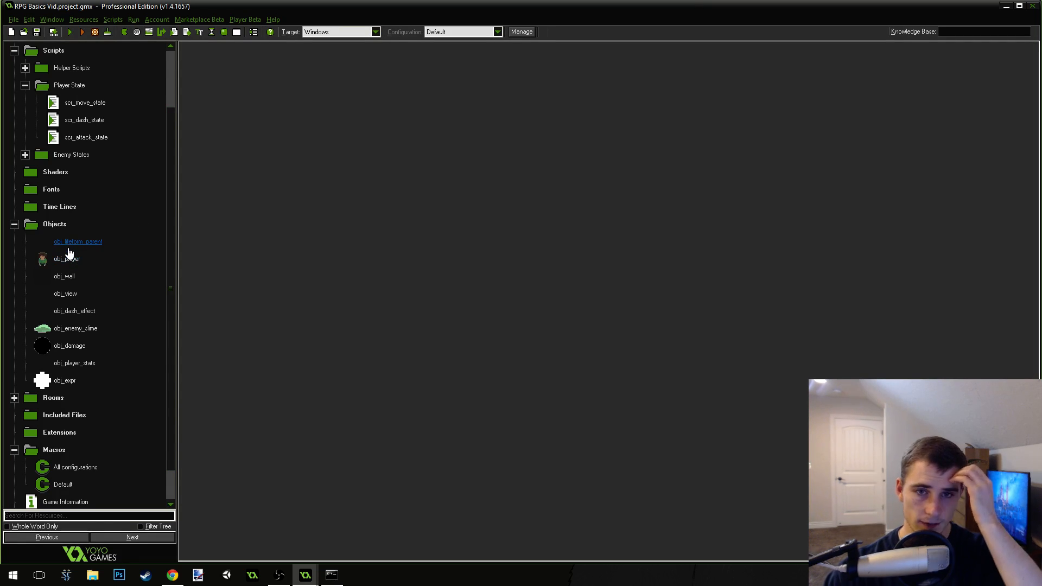
Step: Review obj_player's Alarm 0 event, then open obj_player_stats
double_click(66, 259)
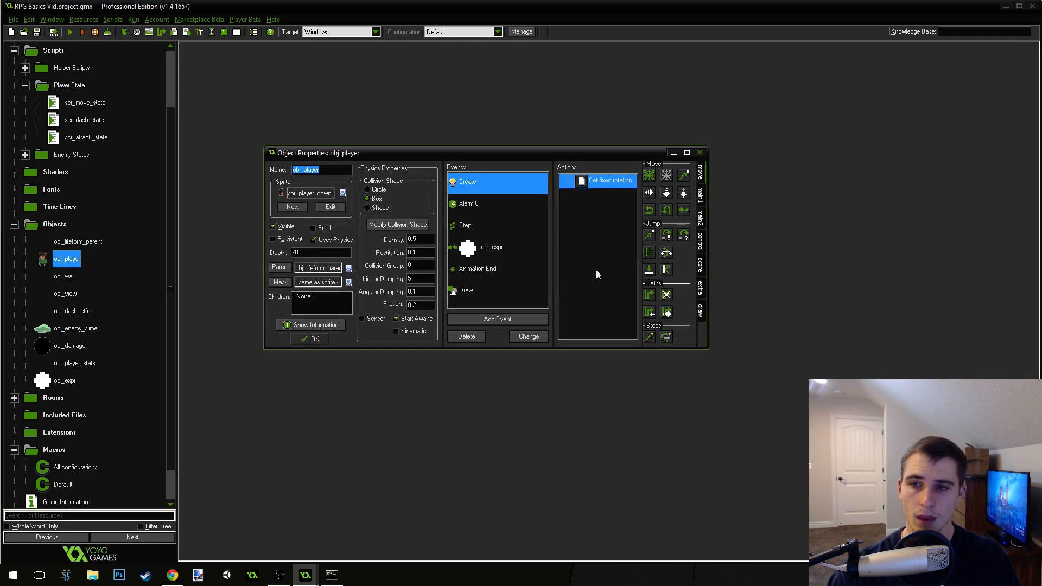
left_click(469, 204)
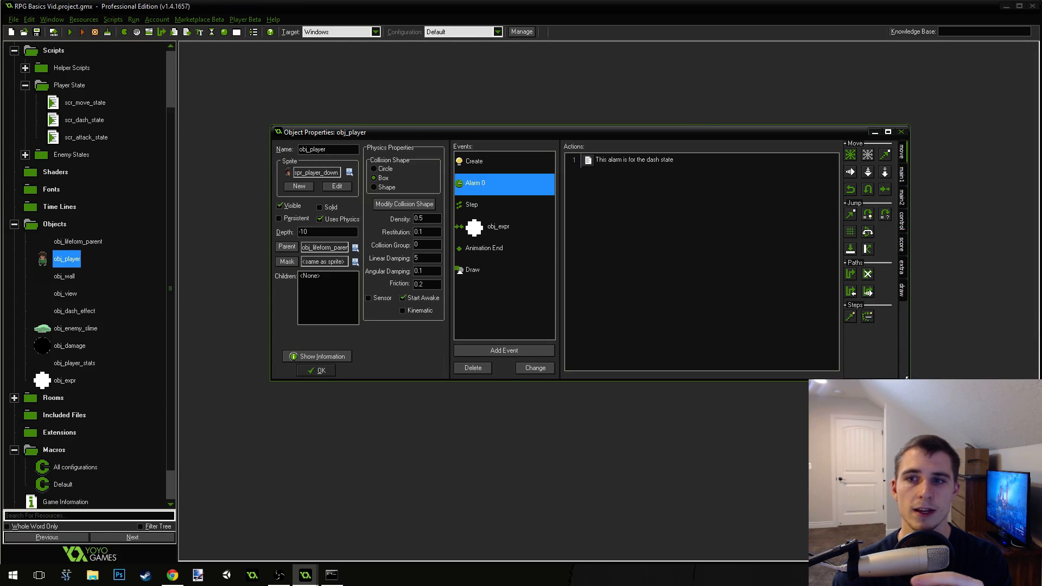
double_click(75, 363)
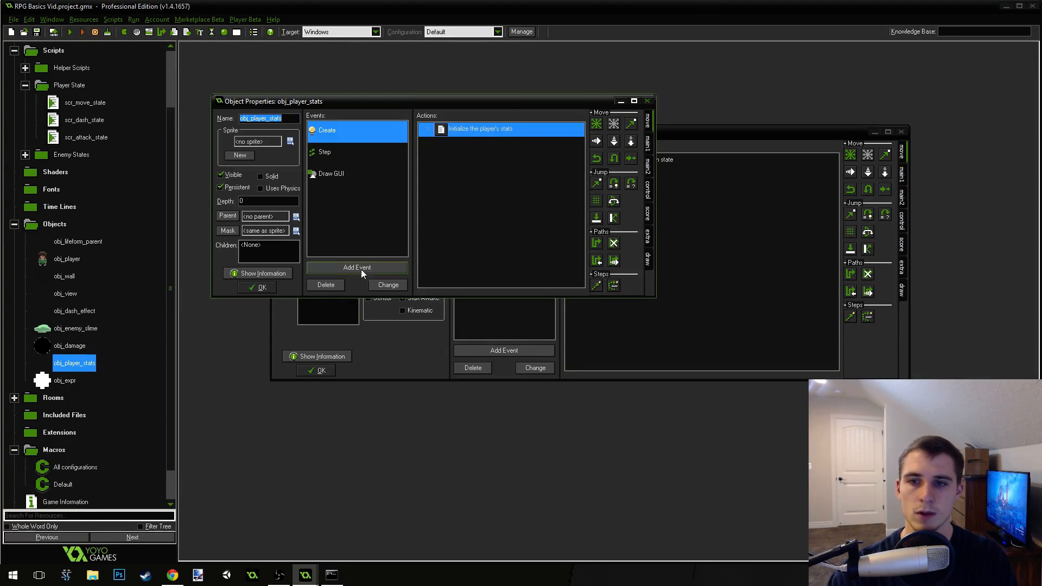
Step: Add an Alarm 0 event to obj_player_stats with a /// Stamina regen alarm comment
left_click(358, 267)
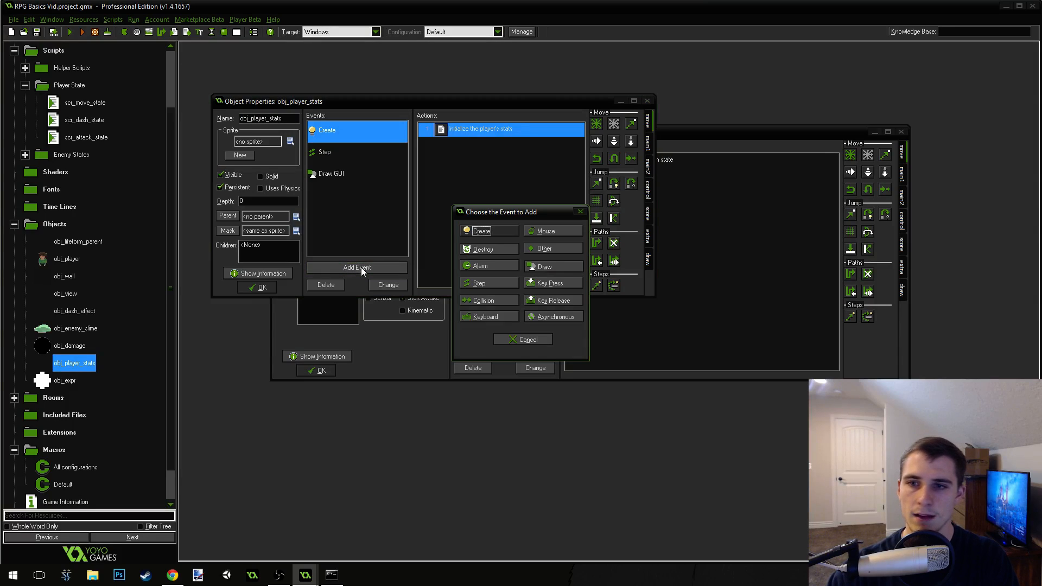
mouse_move(488, 266)
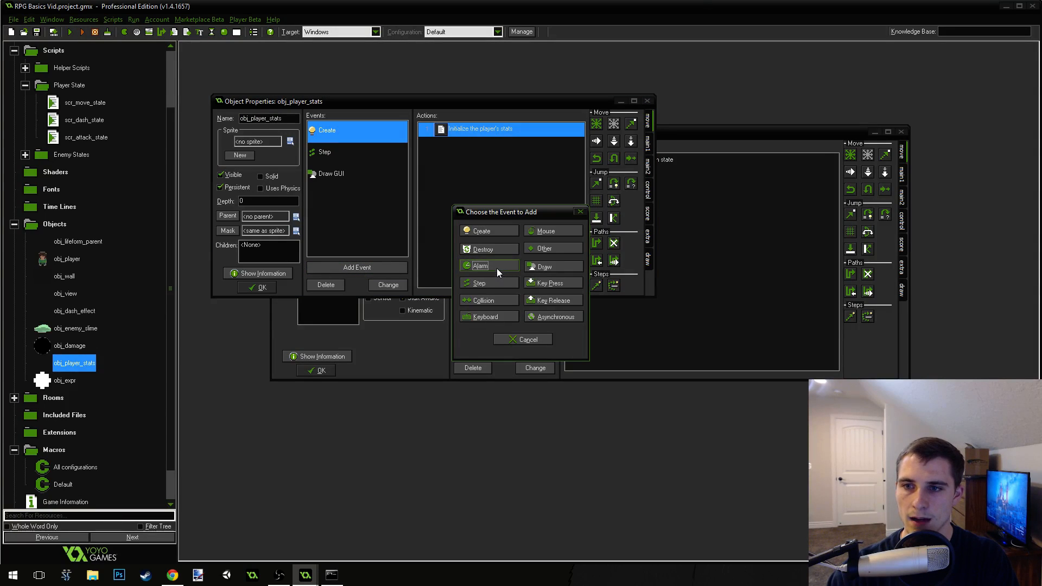
left_click(481, 266)
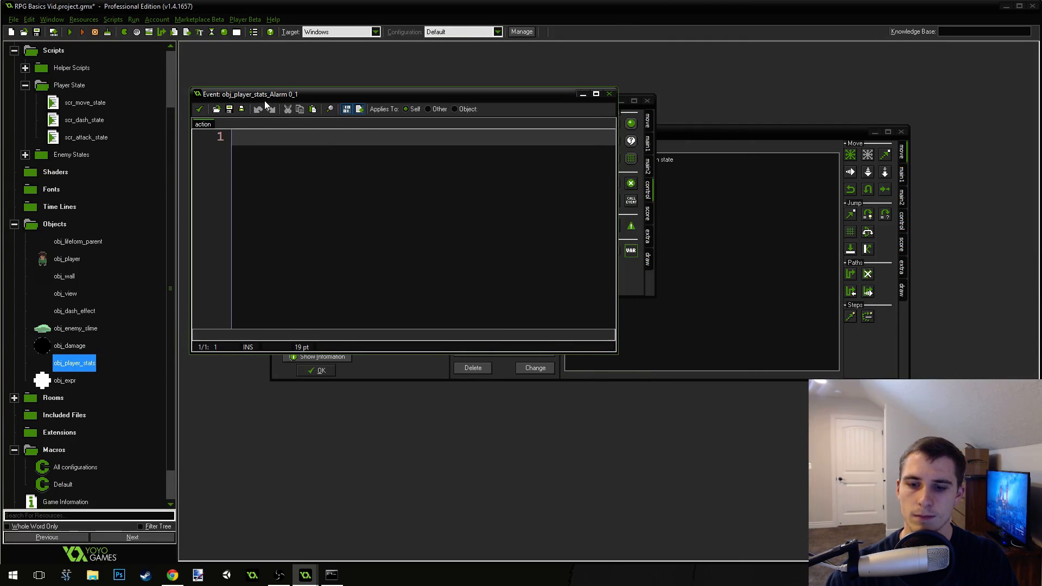
type("///")
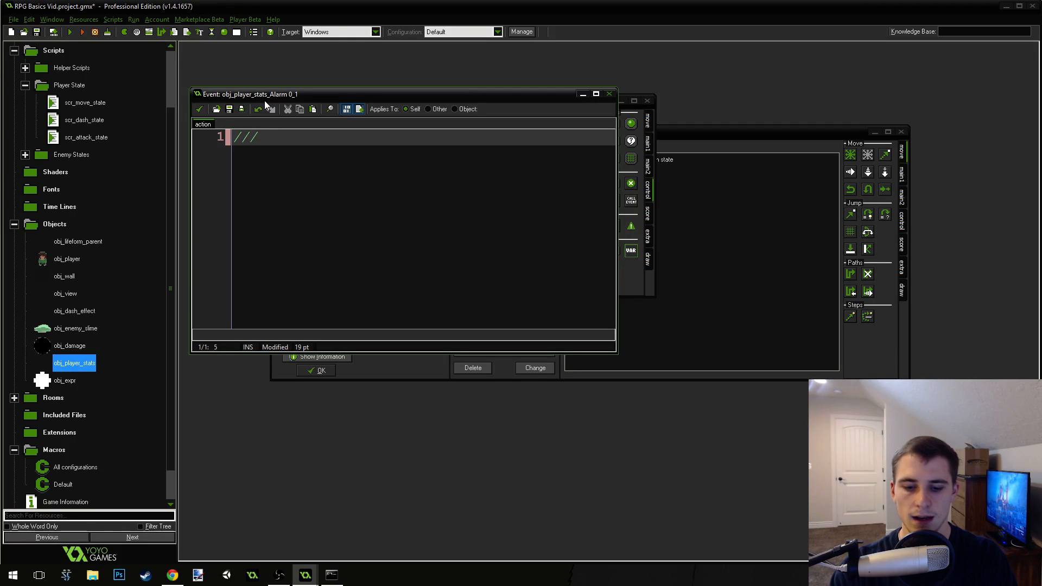
type("Stamina r")
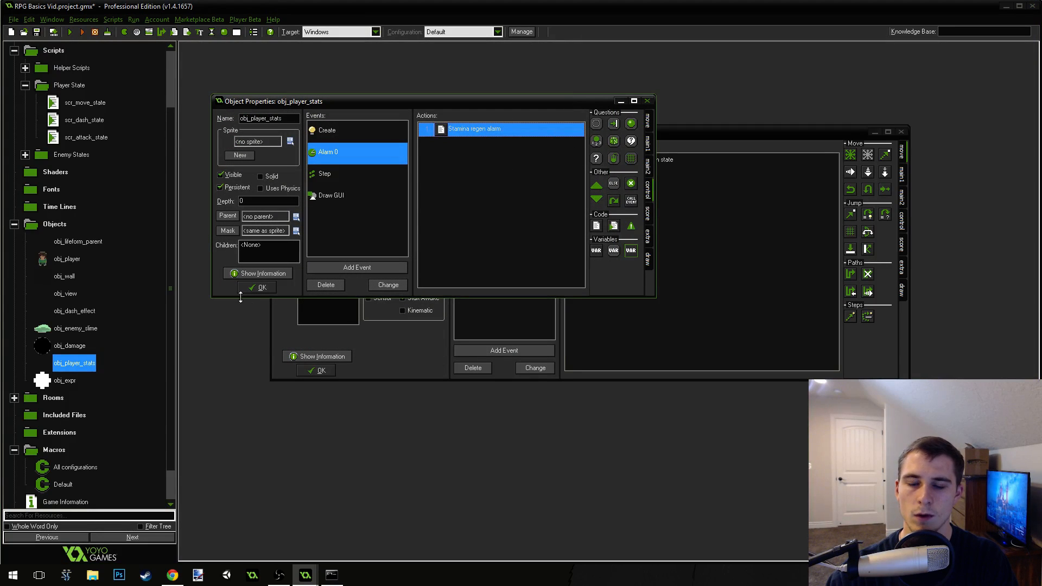
left_click(326, 173)
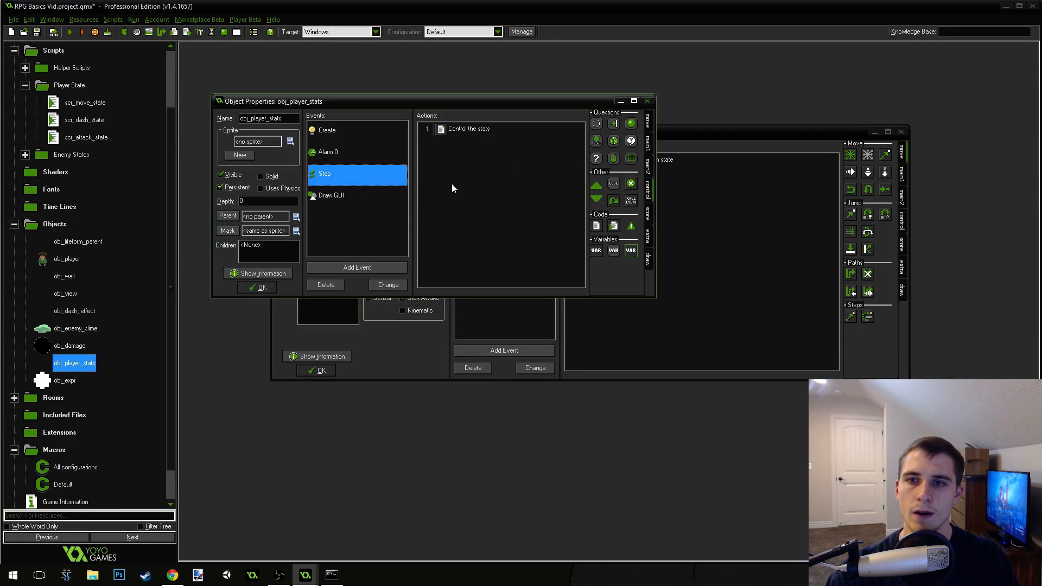
Step: Open obj_player_stats' Step code and add a Stamina regen comment below the hp clamp
left_click(469, 128)
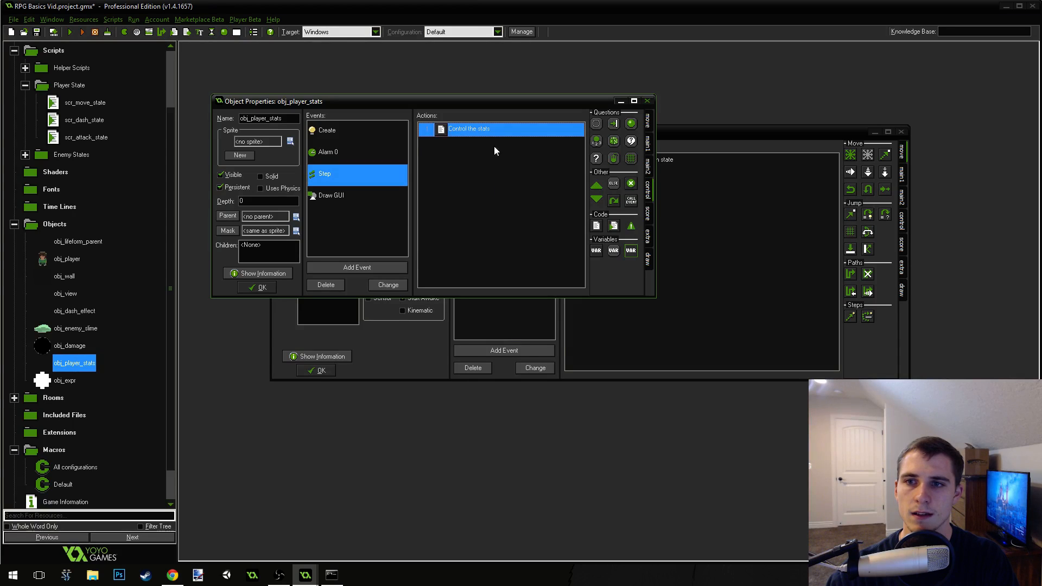
double_click(499, 128)
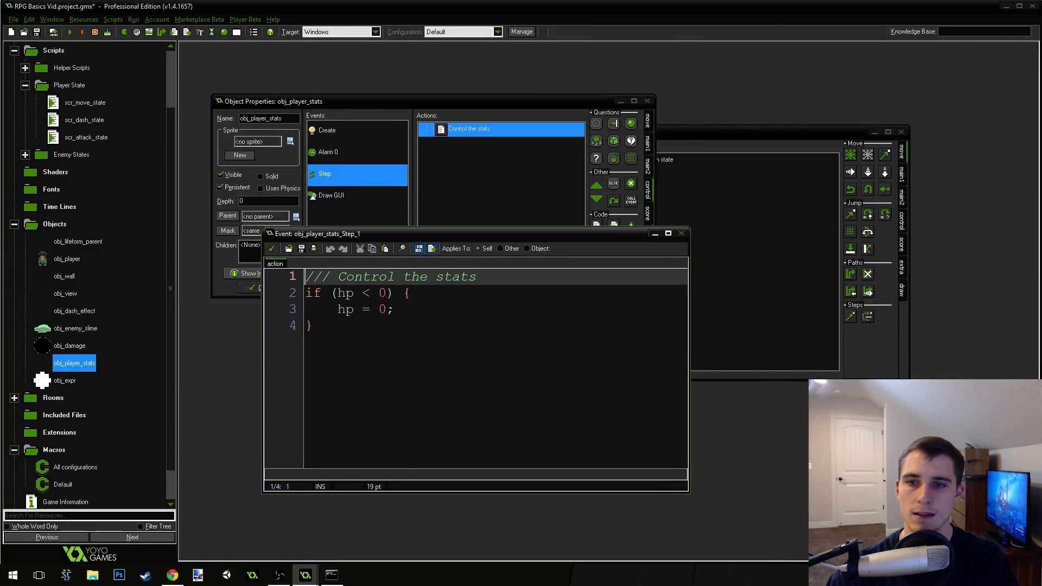
key("enter")
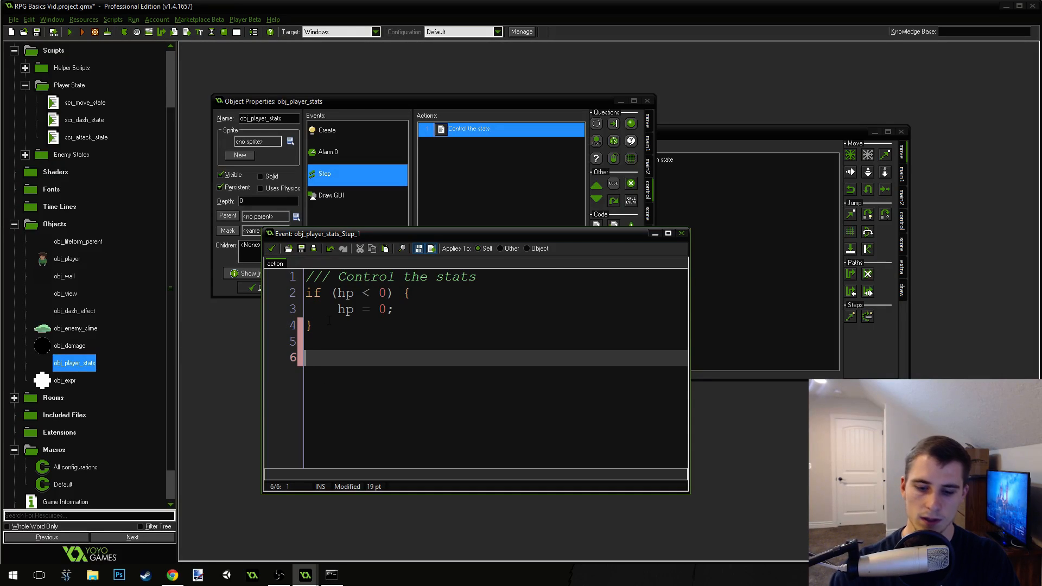
type("// Stamina regen")
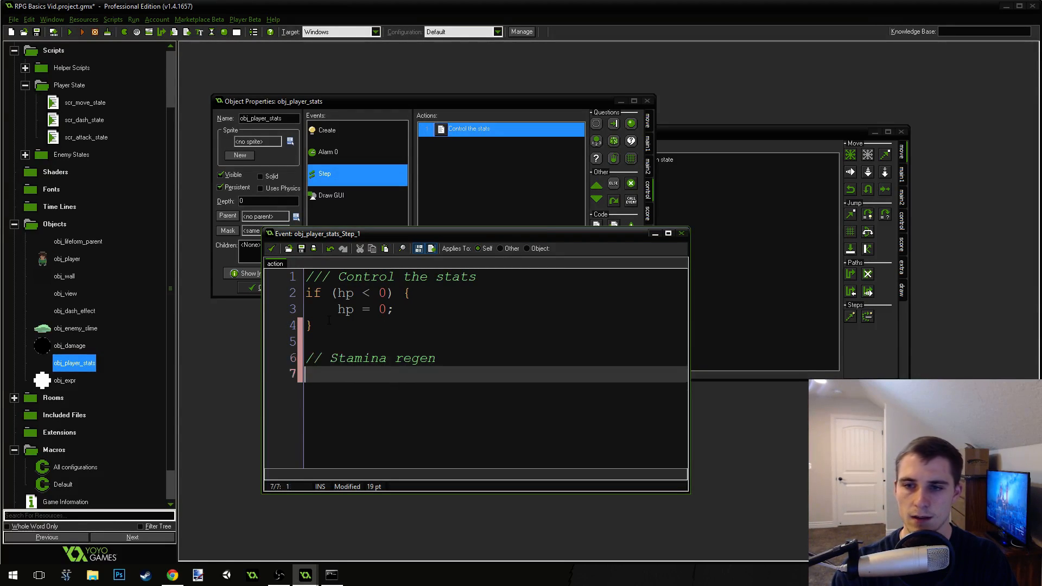
Step: Write the regen block: if (stamin < maxstamin && alarm[0] == -1) { stamina++ }
type("if (stam")
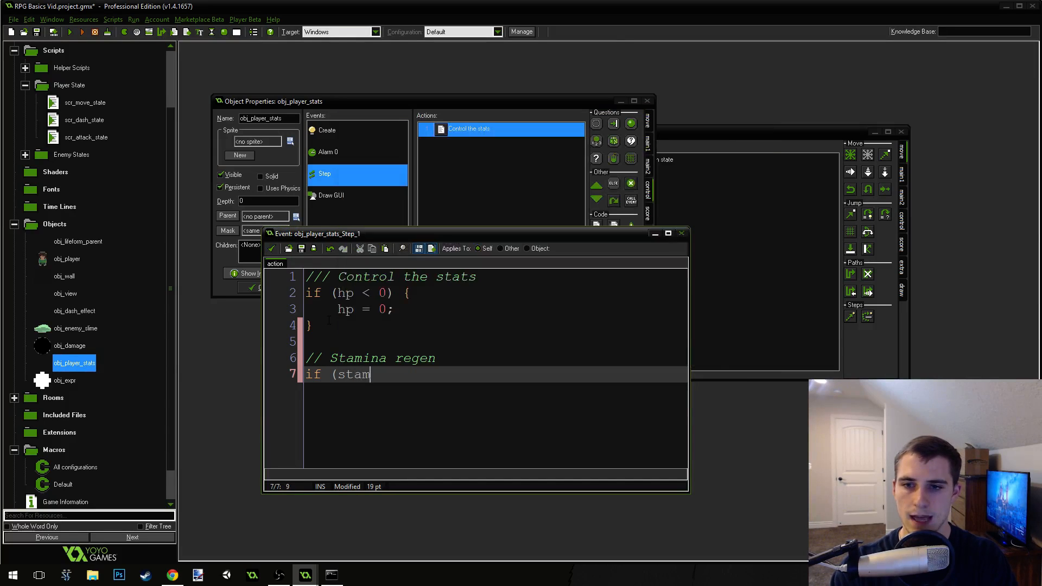
type("in <")
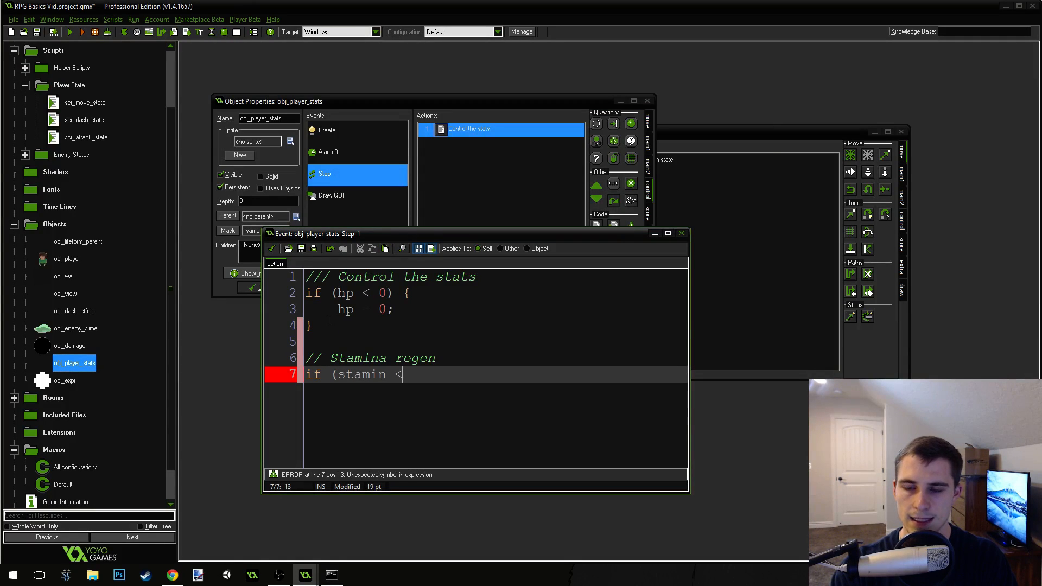
type("maxstamin")
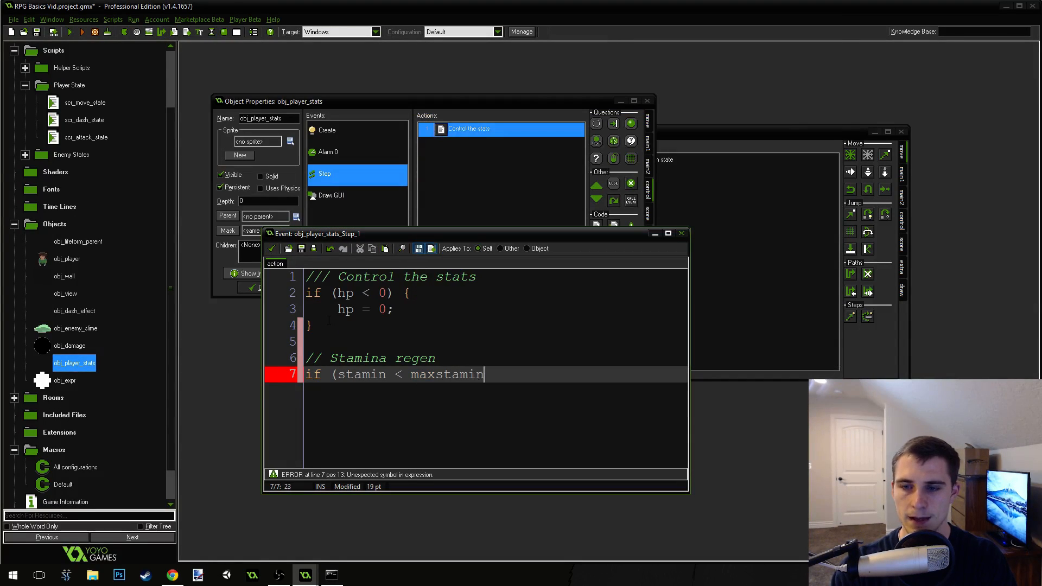
type("&&")
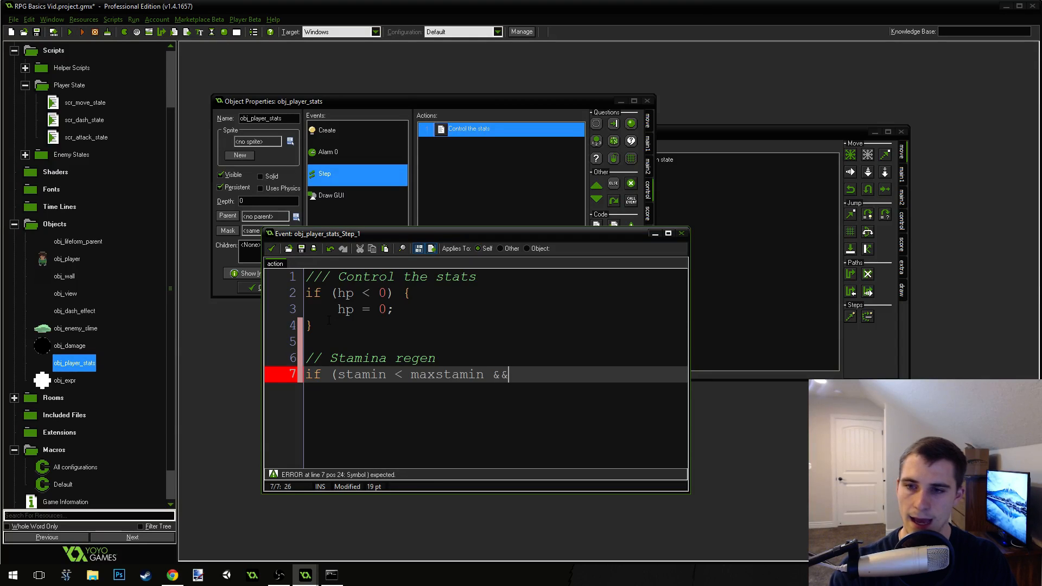
type("alarm[0")
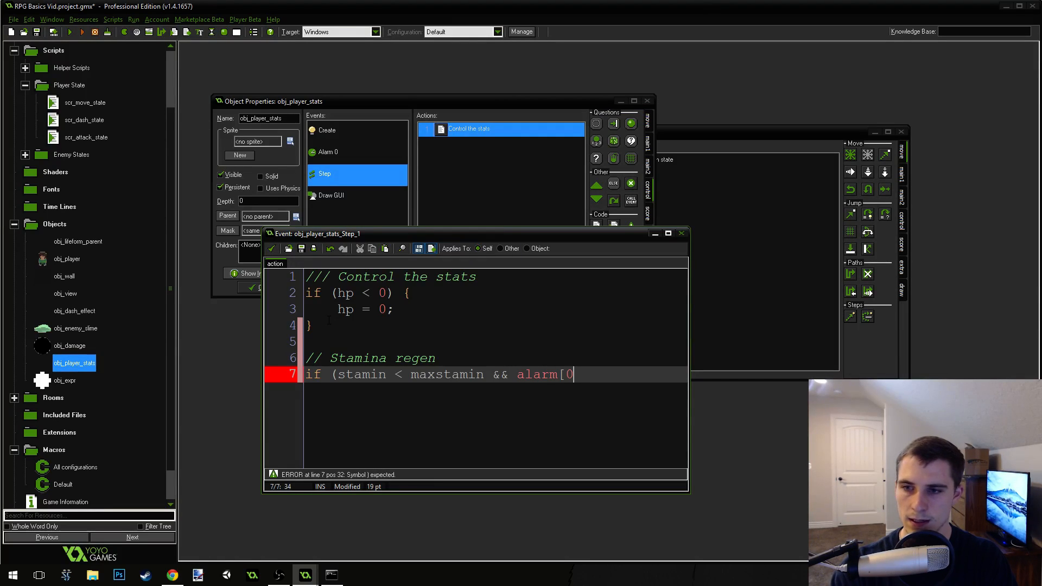
type("] <=")
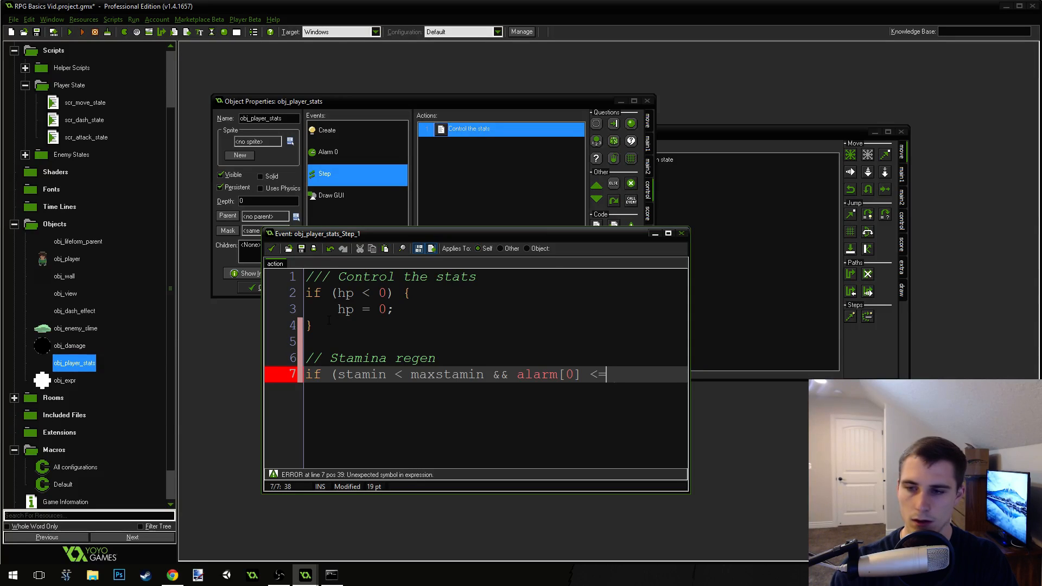
key("BackSpace")
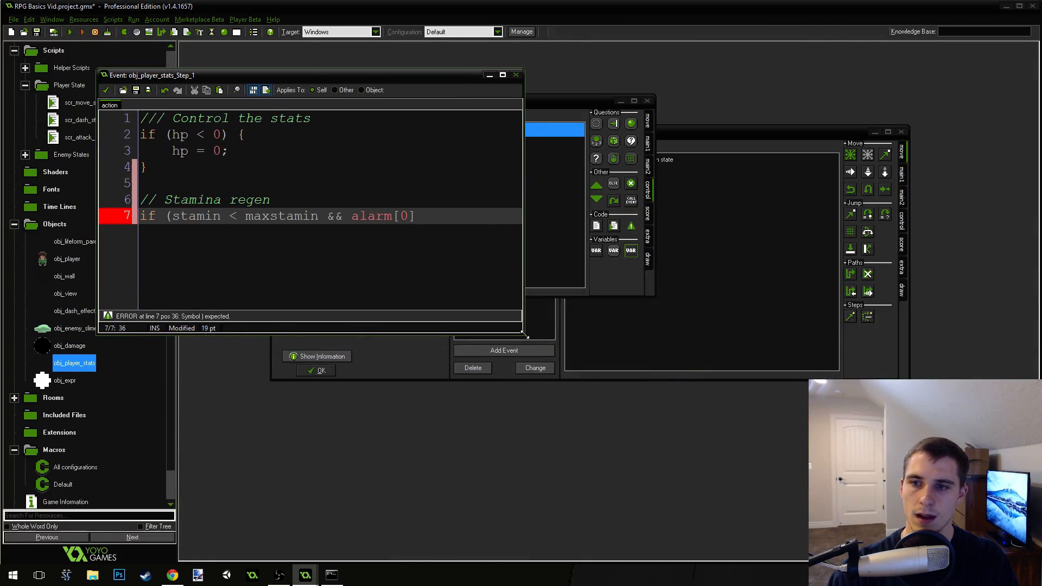
type("=")
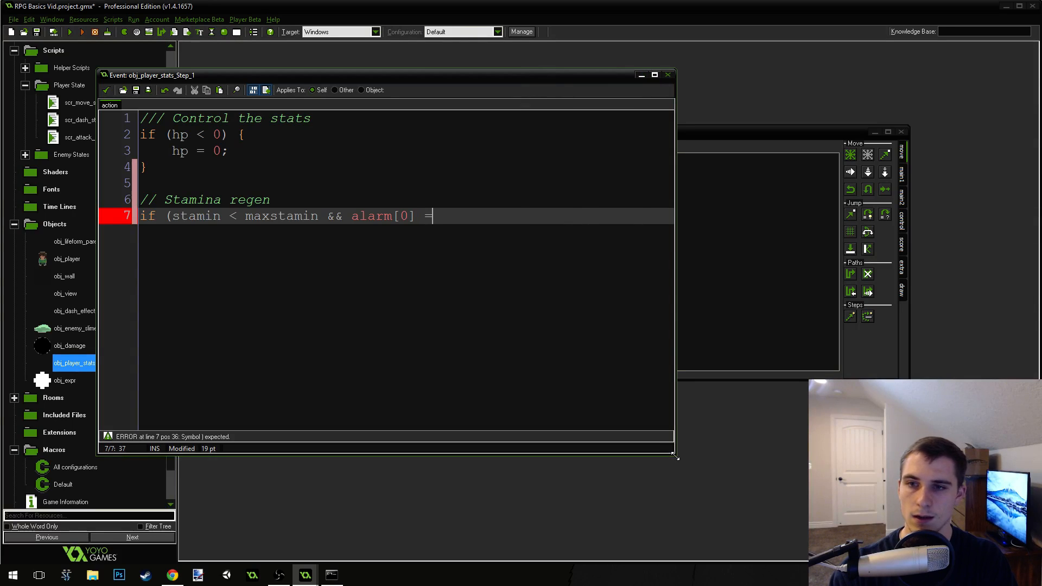
type("= -1) {")
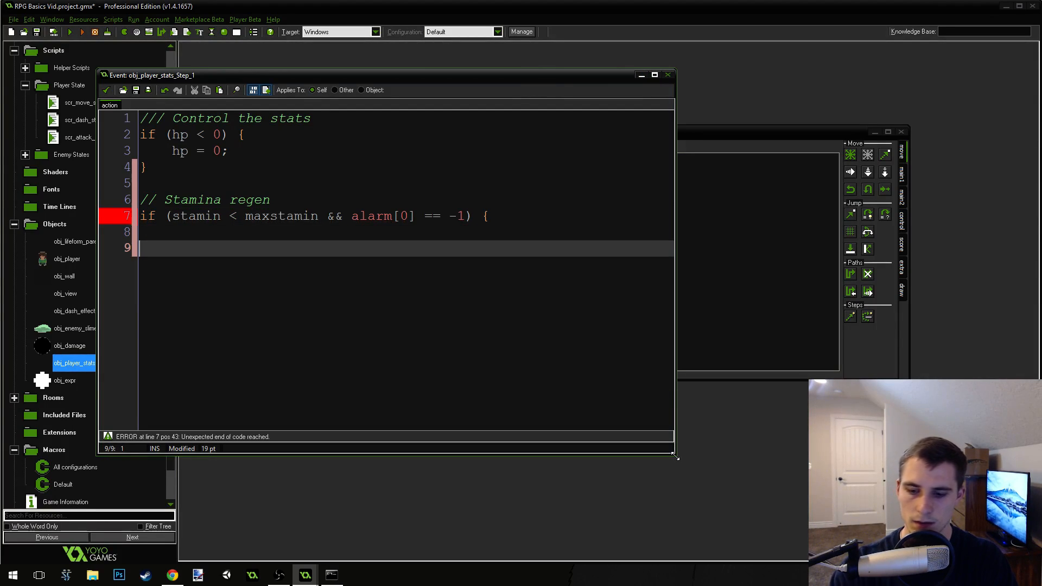
type("stamina++")
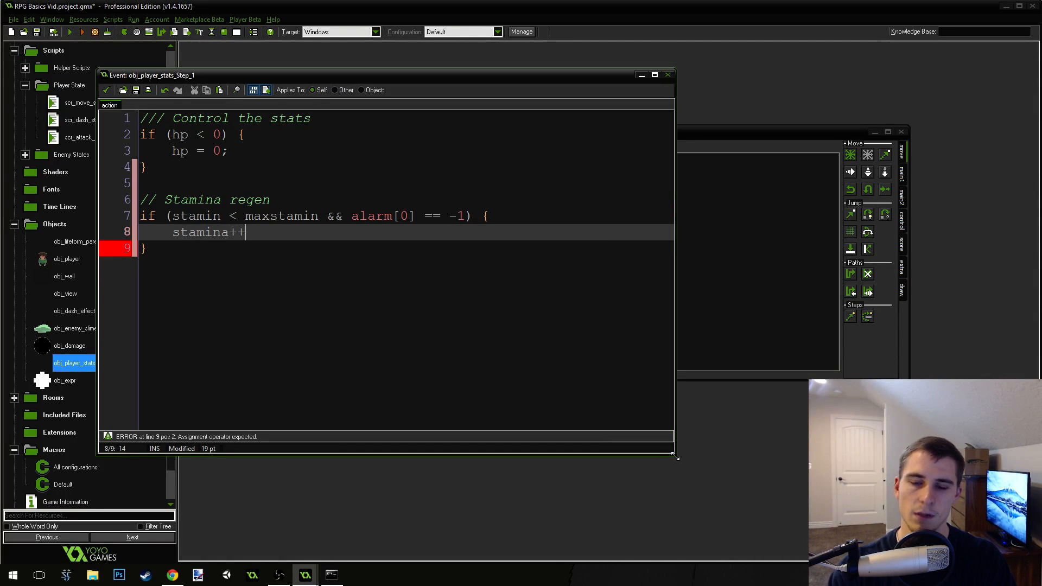
type(";")
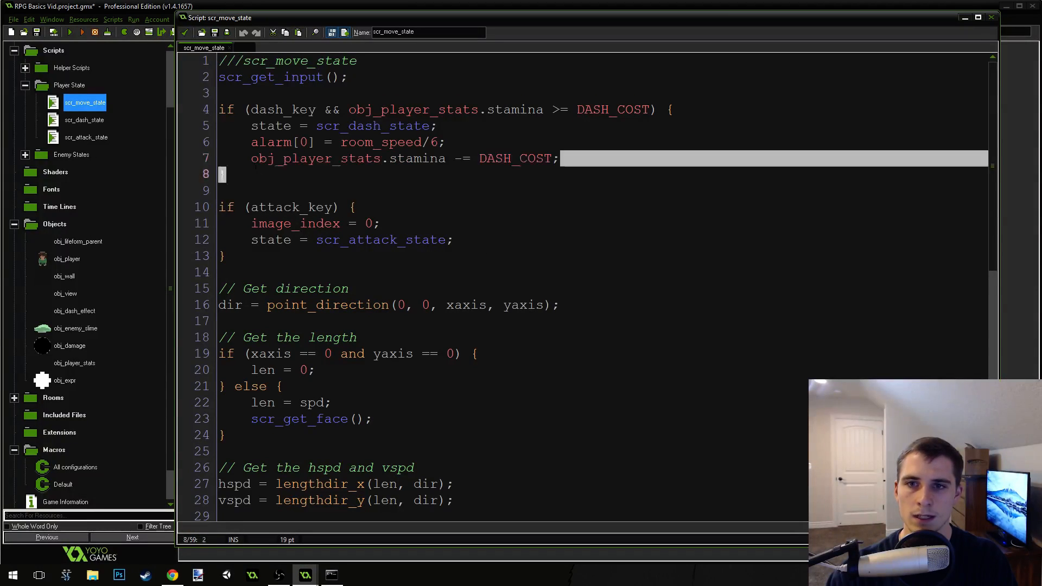
Step: Add 'obj_player_stats.alarm[0] = room_speed;' after the DASH_COST subtraction
left_click(562, 158)
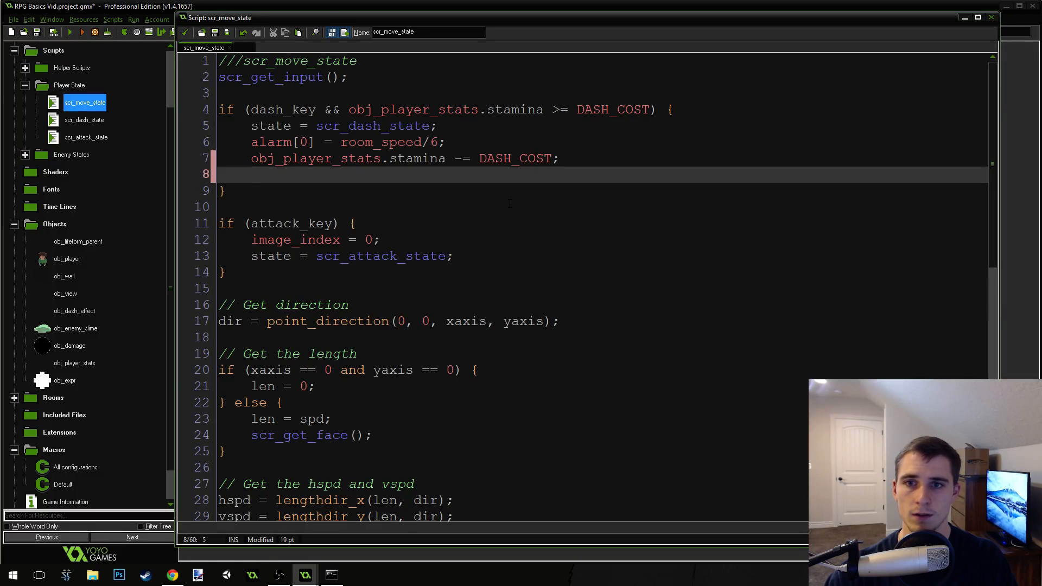
type("obj_player_stats")
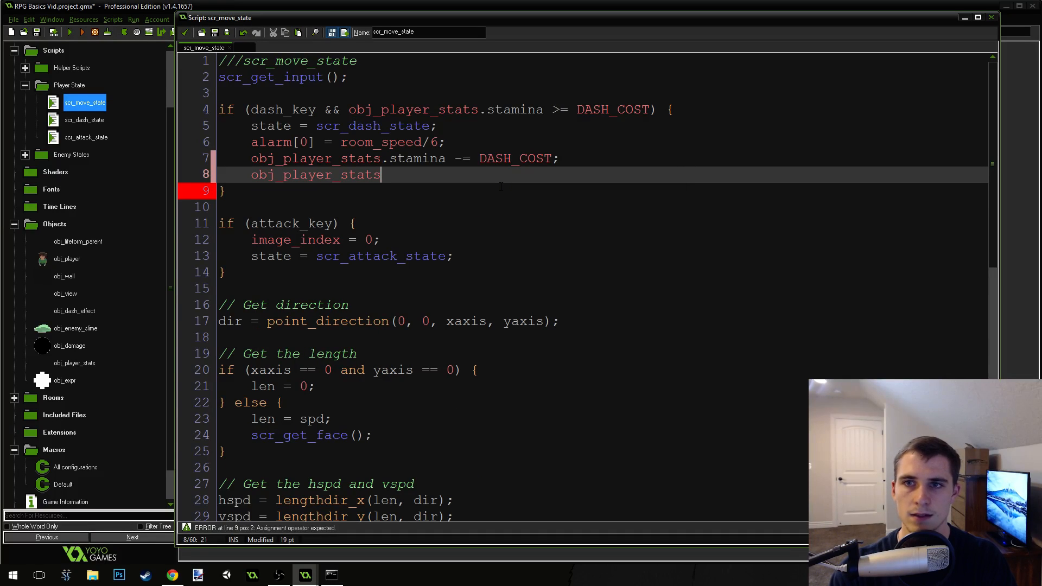
type(".")
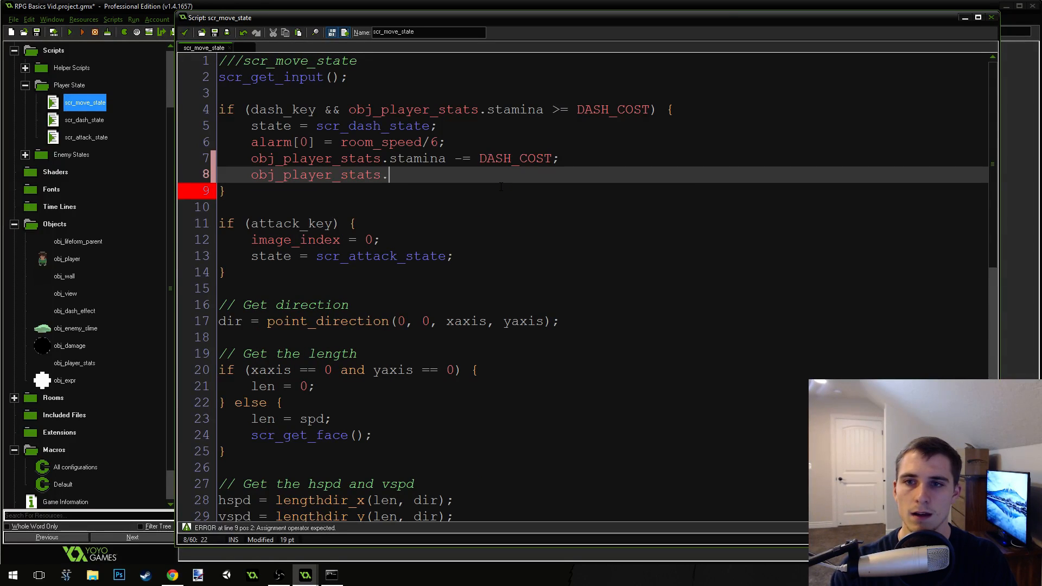
type("stamina")
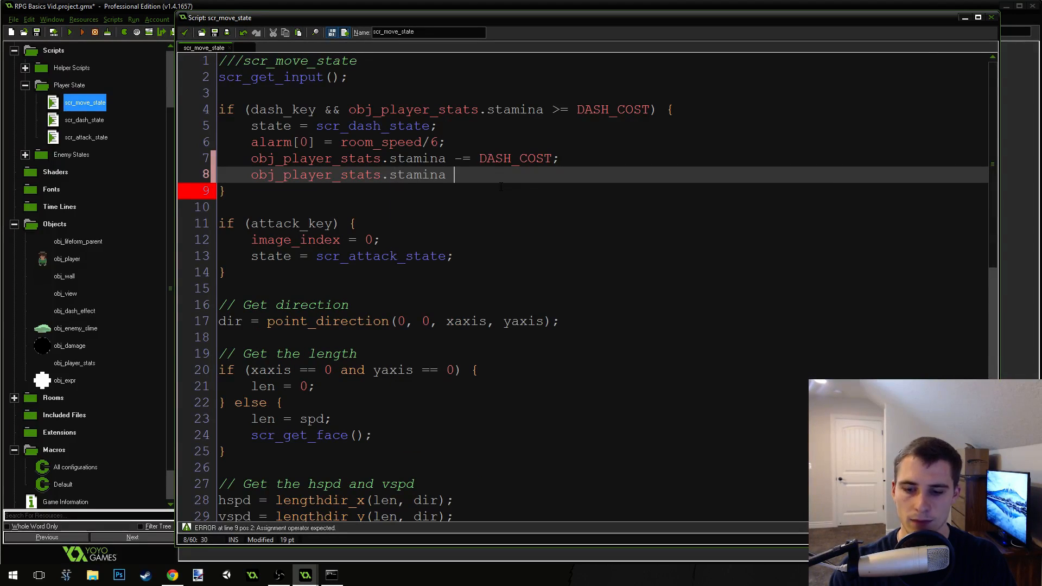
key("Backspace")
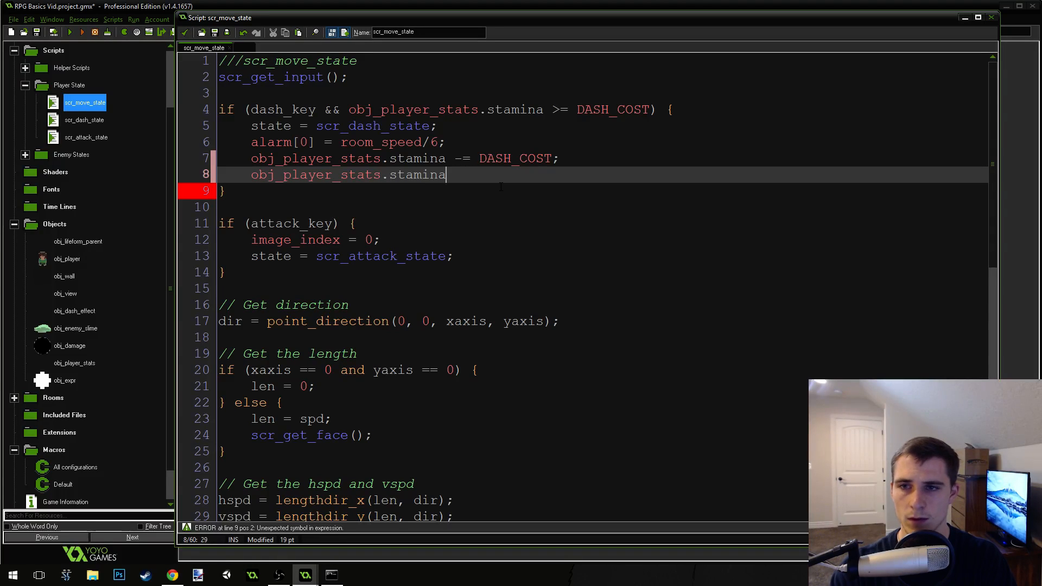
key("Backspace")
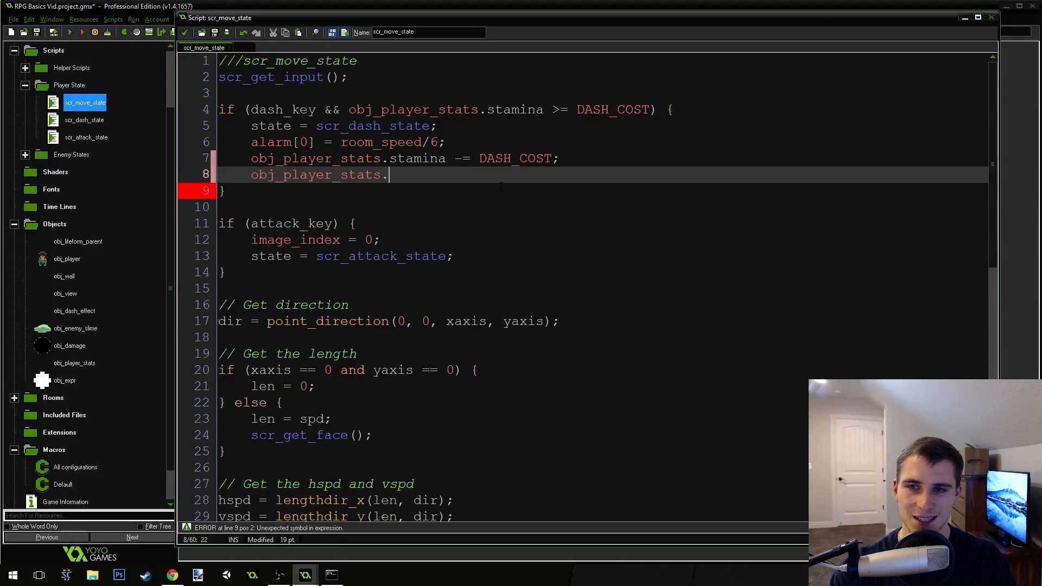
type("alarm[0] =")
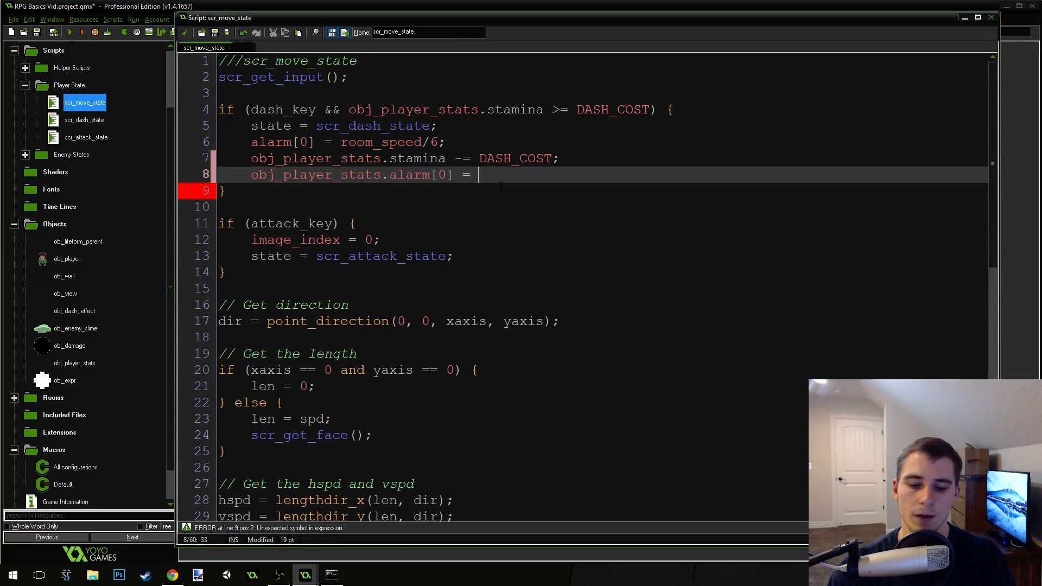
type("room_speed;")
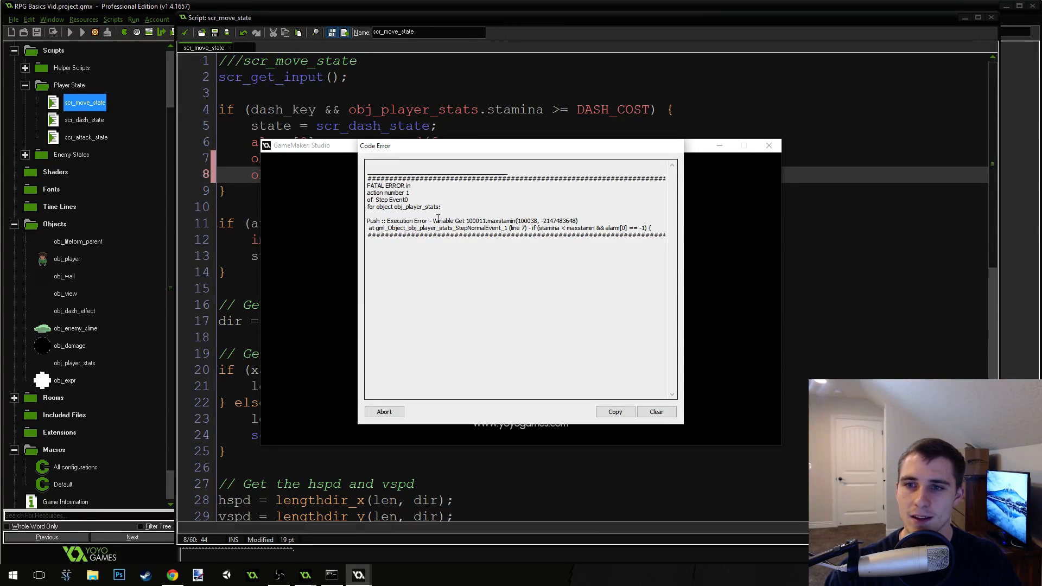
Step: Dismiss the fatal maxstamin Code Error report and abort the crashed game
double_click(495, 221)
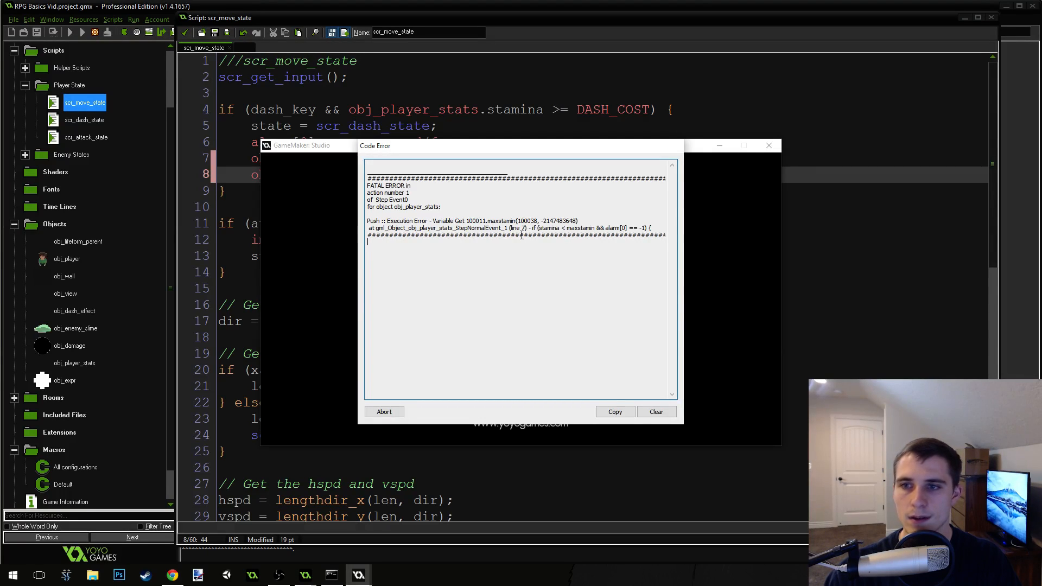
left_click_drag(367, 221, 488, 221)
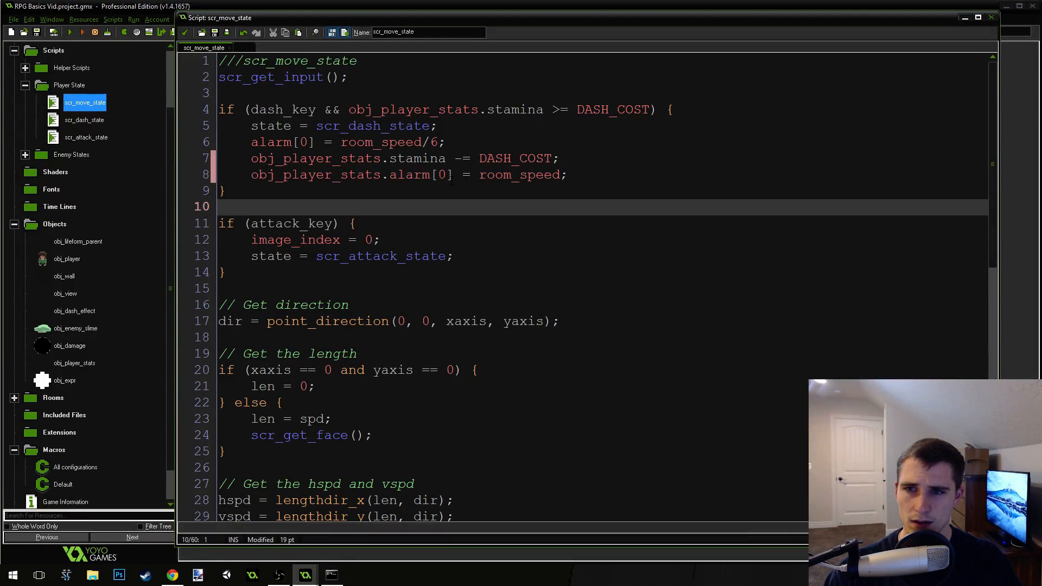
Step: Open obj_player_stats from the resource tree, then obj_player's properties with the Alarm 0 dash event
left_click(74, 363)
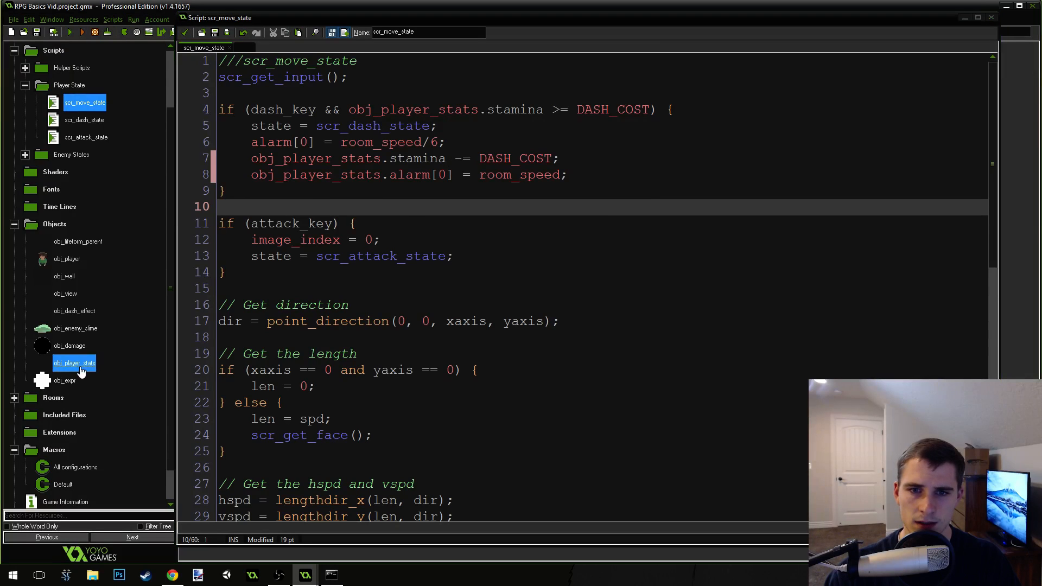
double_click(74, 364)
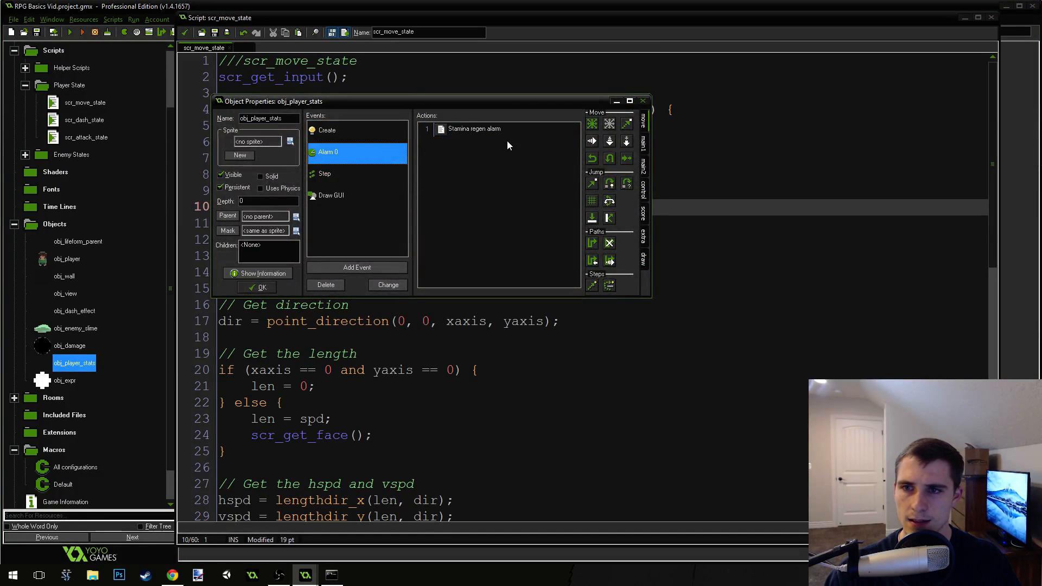
double_click(474, 128)
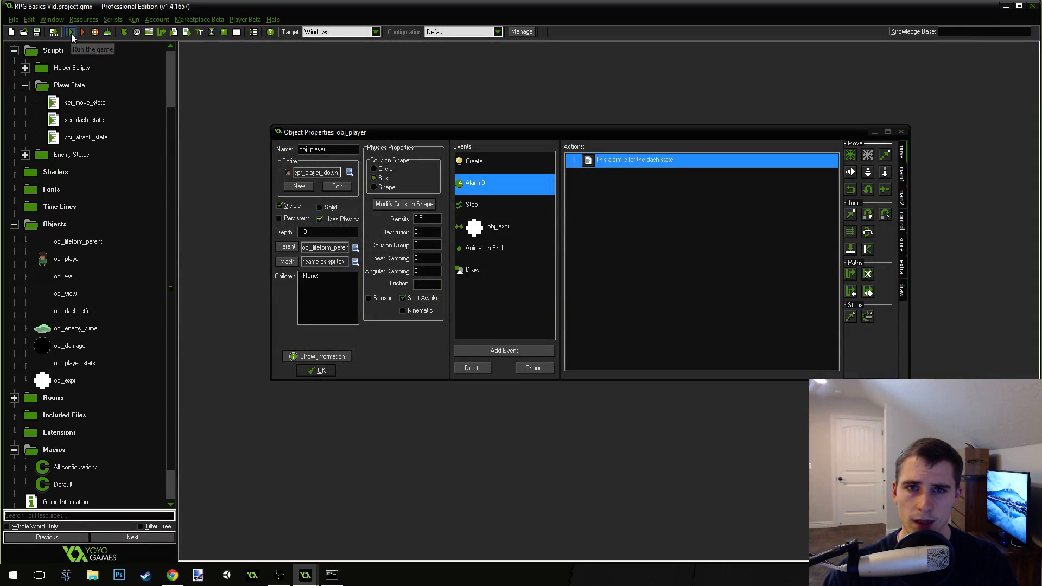
Step: Run the game to test the stamina regeneration and dash changes
left_click(71, 32)
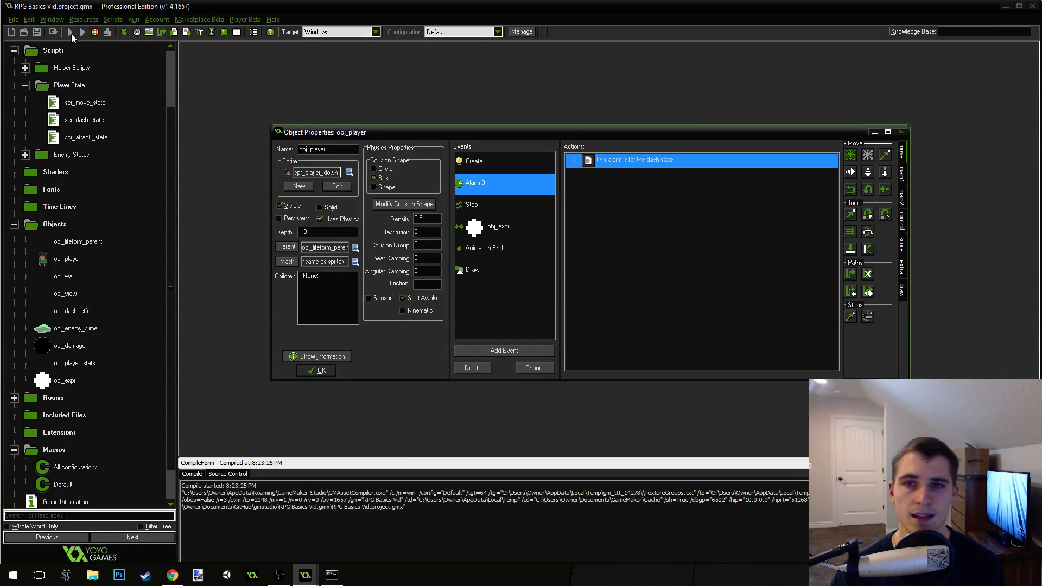
left_click(71, 32)
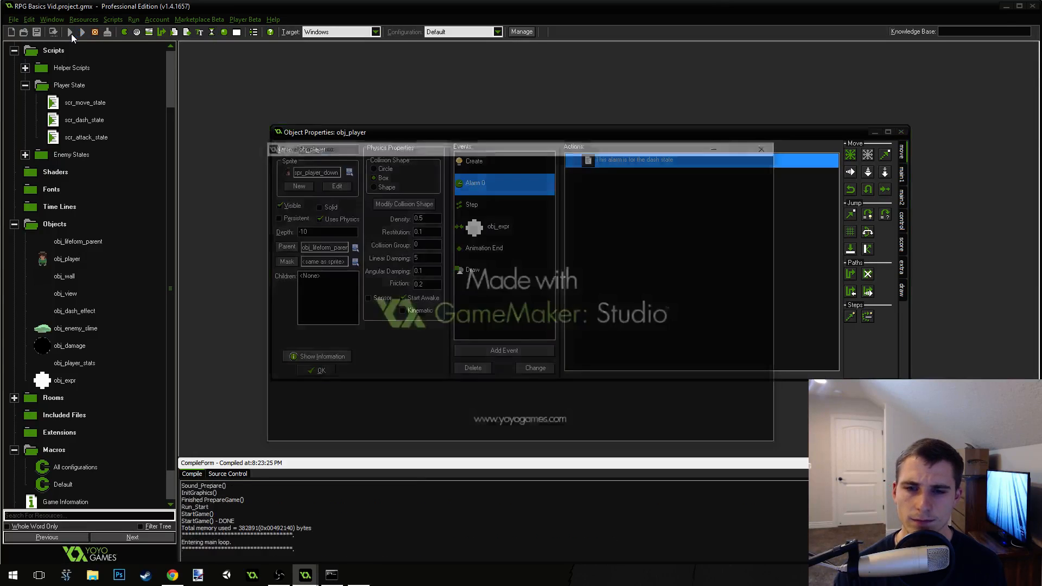
left_click(71, 32)
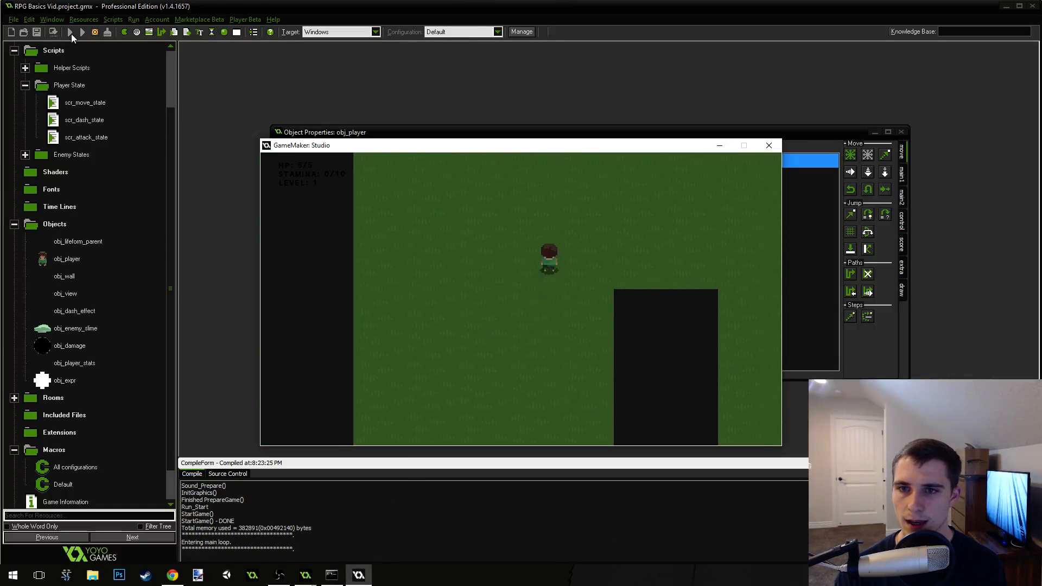